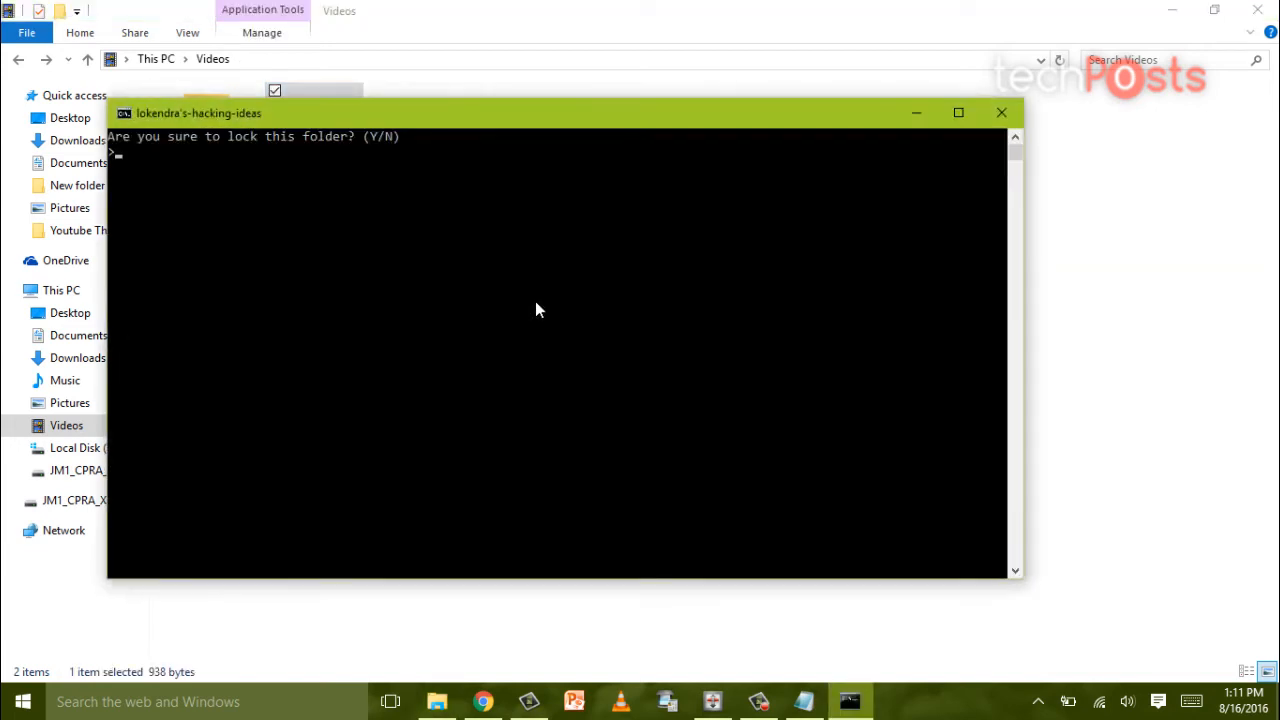
# - Confirm the lock with Y, handle the 360 Total Security alert, and refresh Videos so only File Locker.bat shows
pyautogui.write('y')
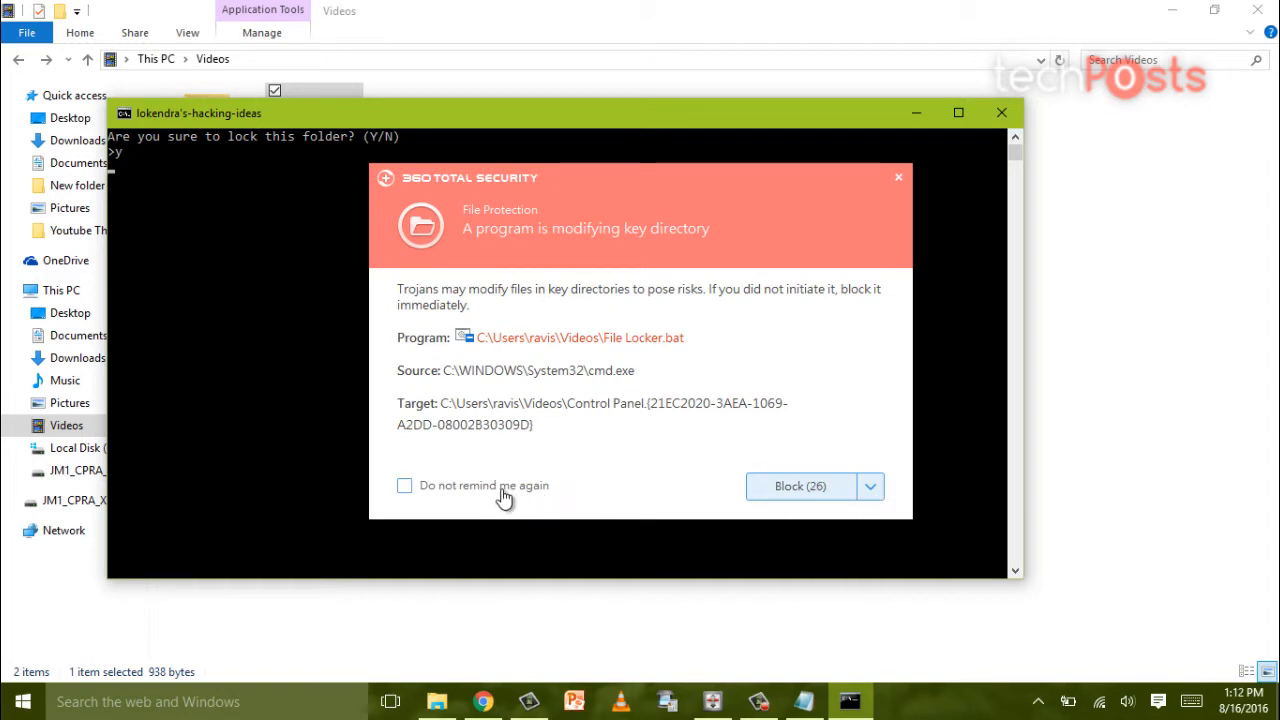
pyautogui.click(868, 486)
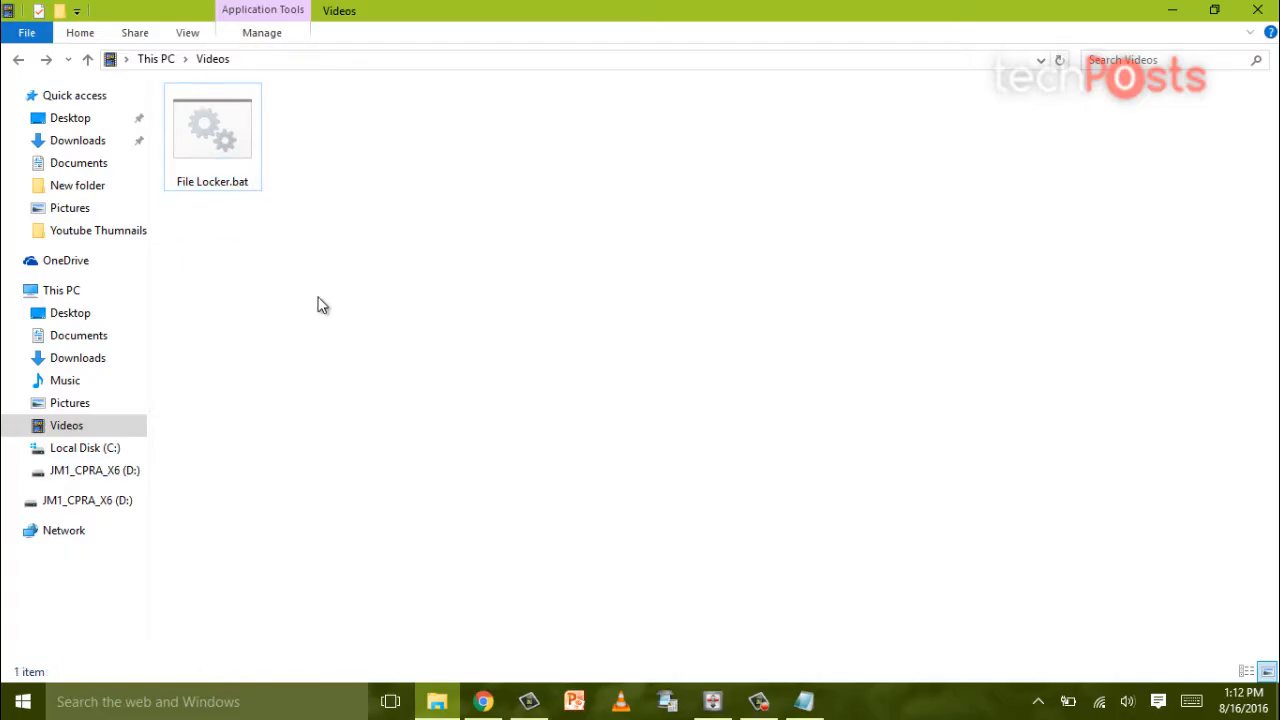
pyautogui.rightClick(320, 304)
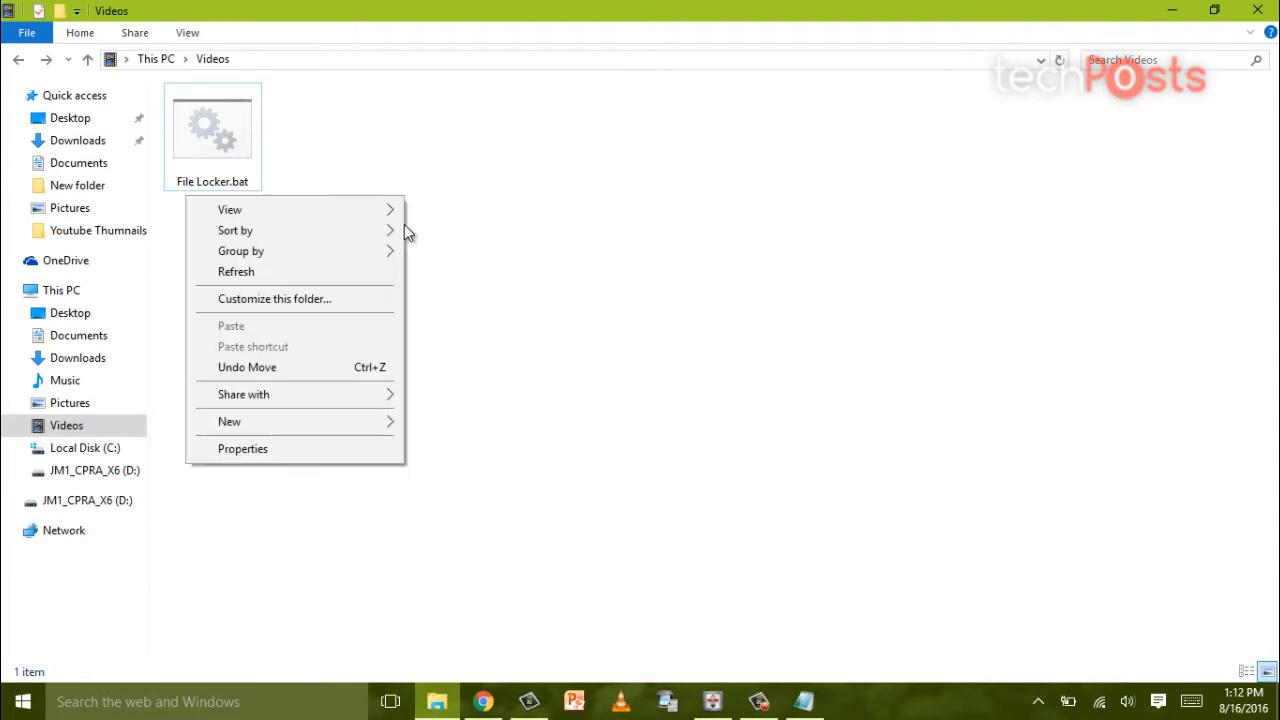
pyautogui.click(188, 32)
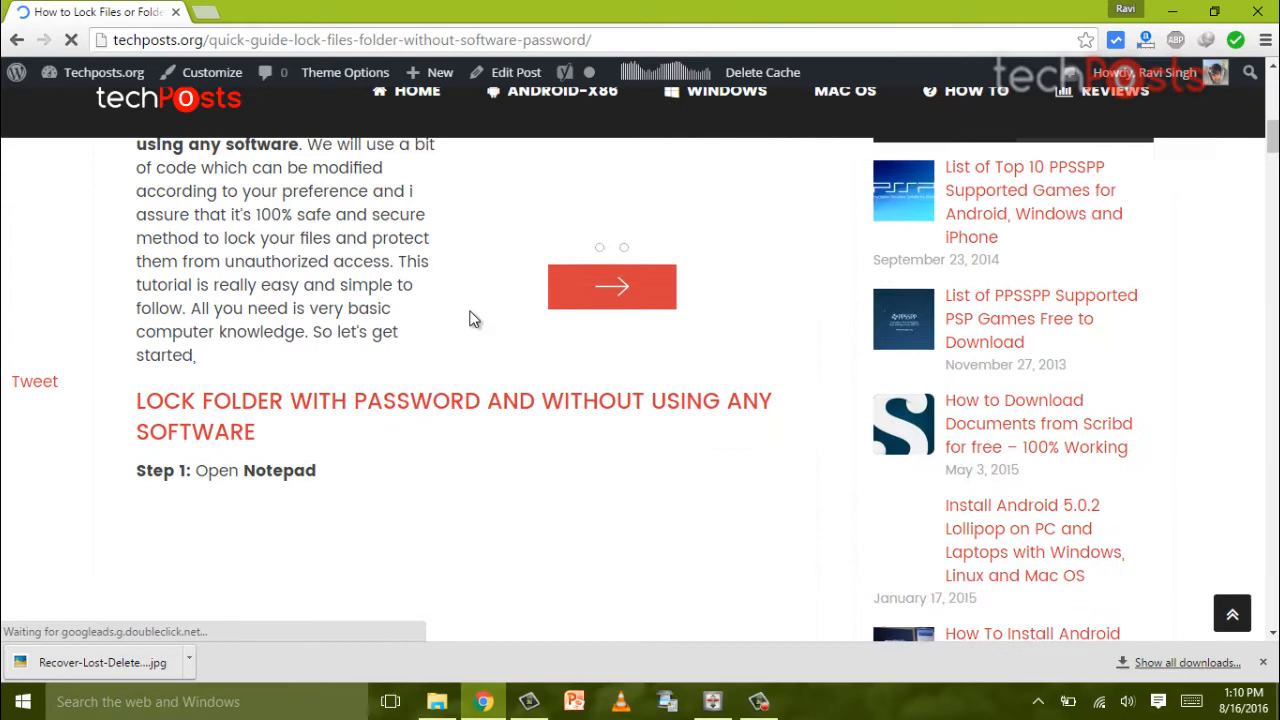
# - Launch Notepad from Run and copy the tutorial's folder-locker batch code into the new document
pyautogui.scroll(-3)
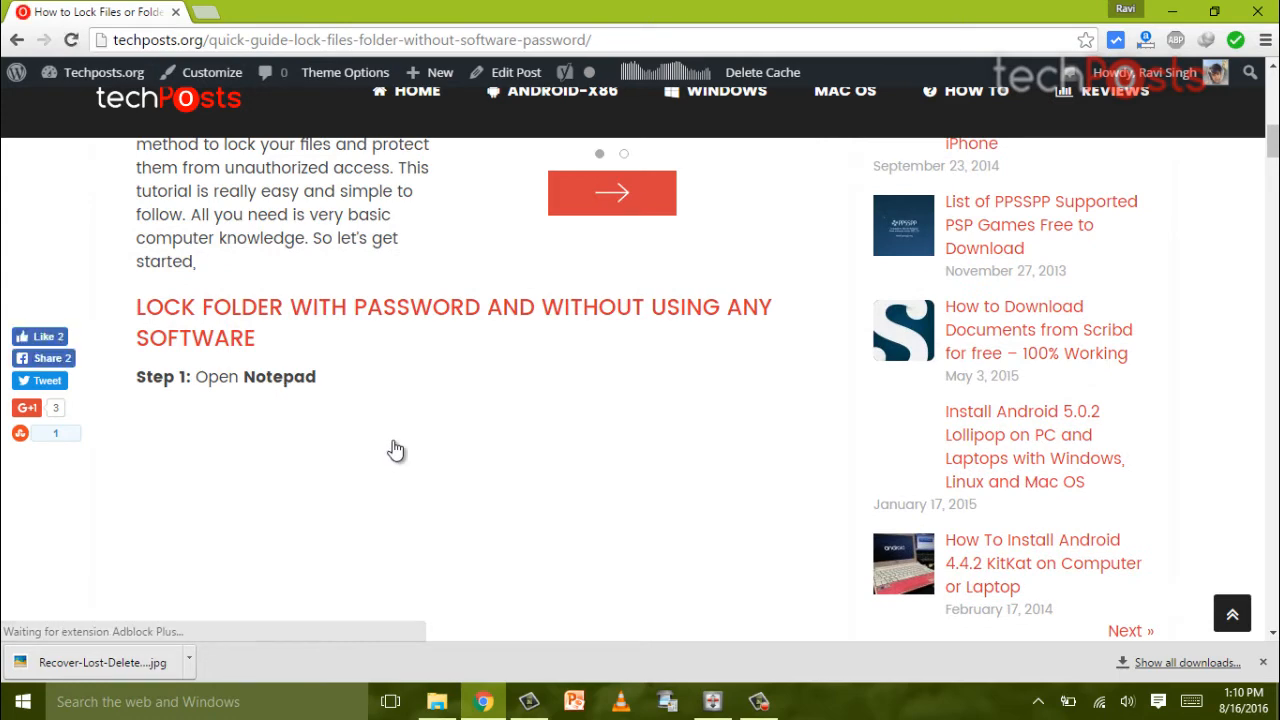
pyautogui.write('not')
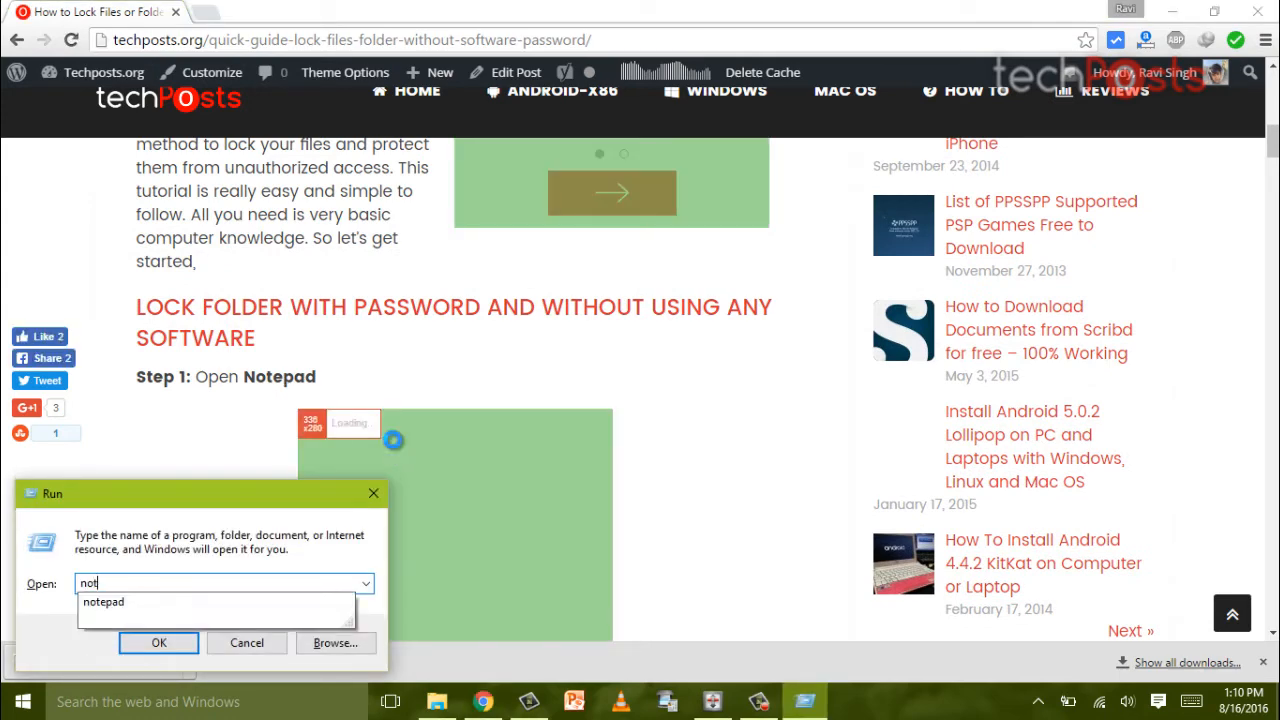
pyautogui.click(158, 644)
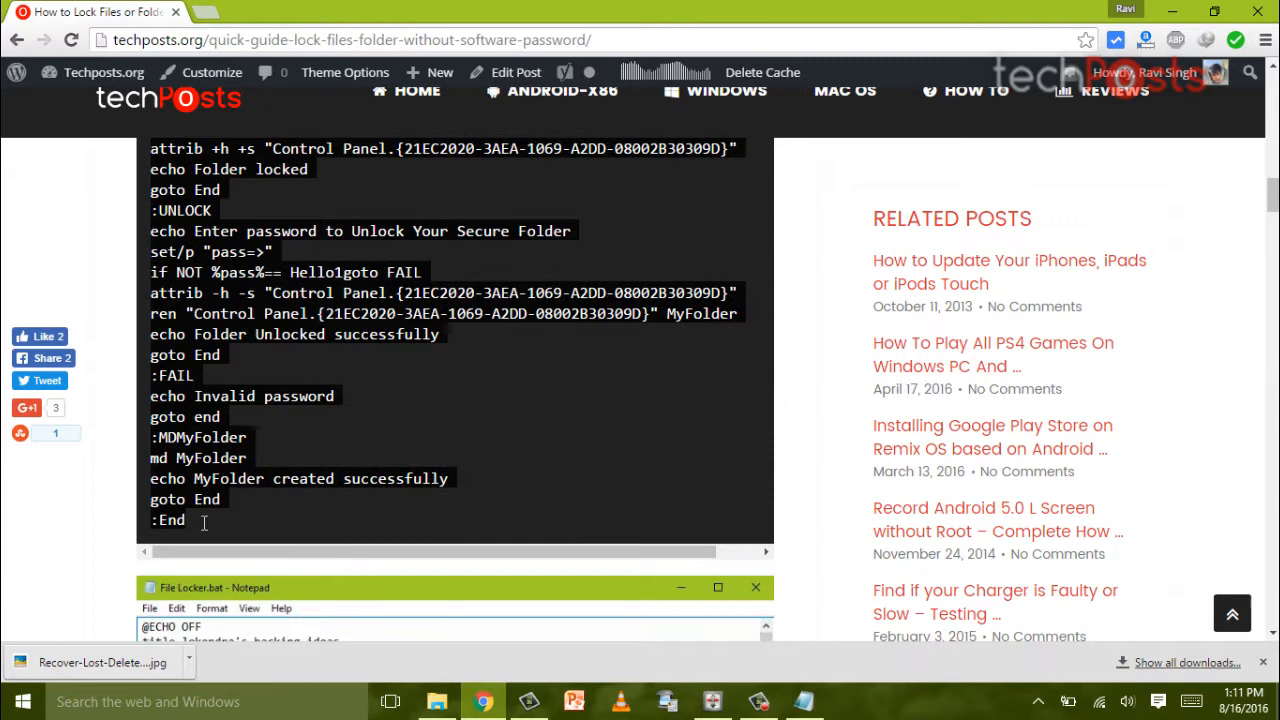
pyautogui.rightClick(204, 520)
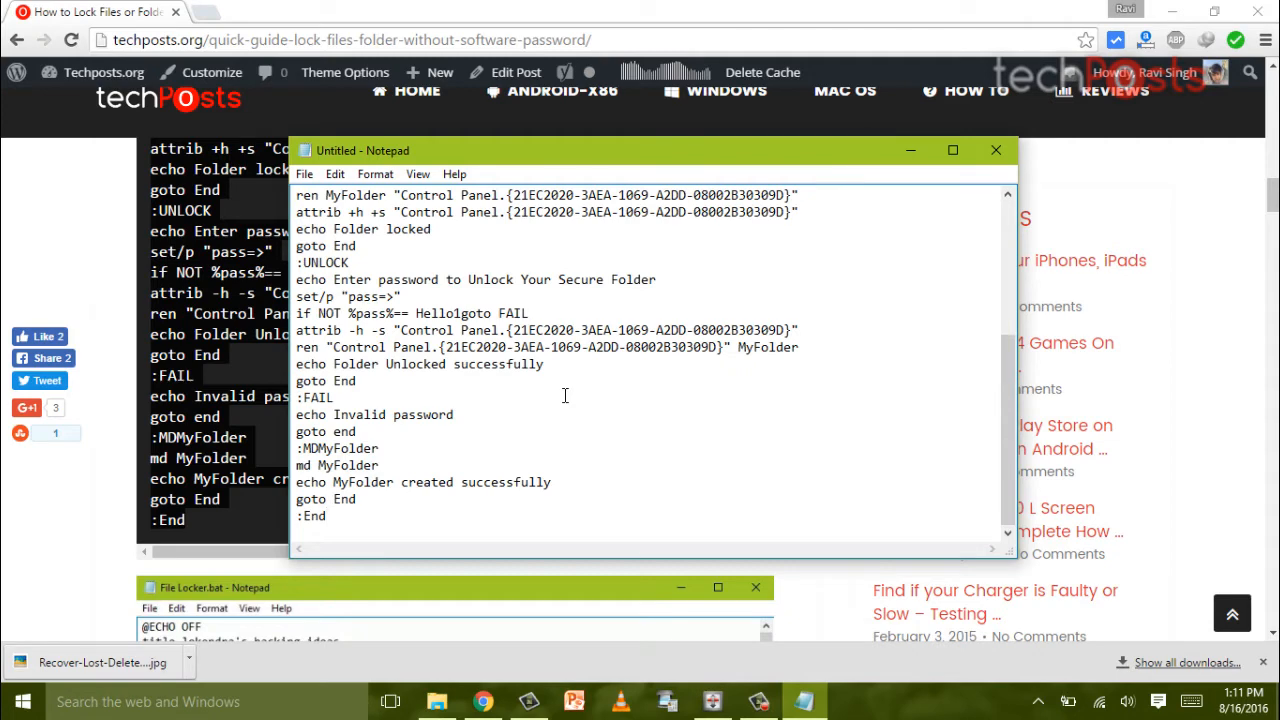
# - Save the script as File Locker.bat with type All Files into Videos, then return to that folder
pyautogui.click(304, 172)
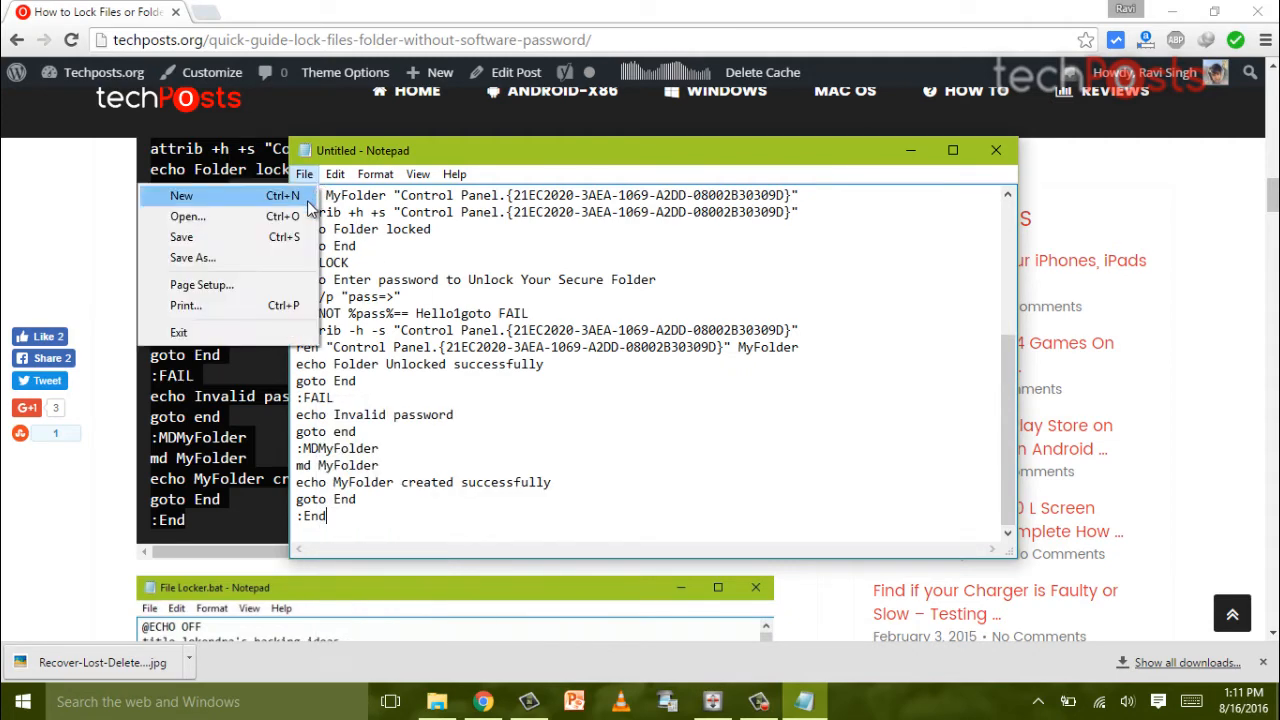
pyautogui.click(192, 258)
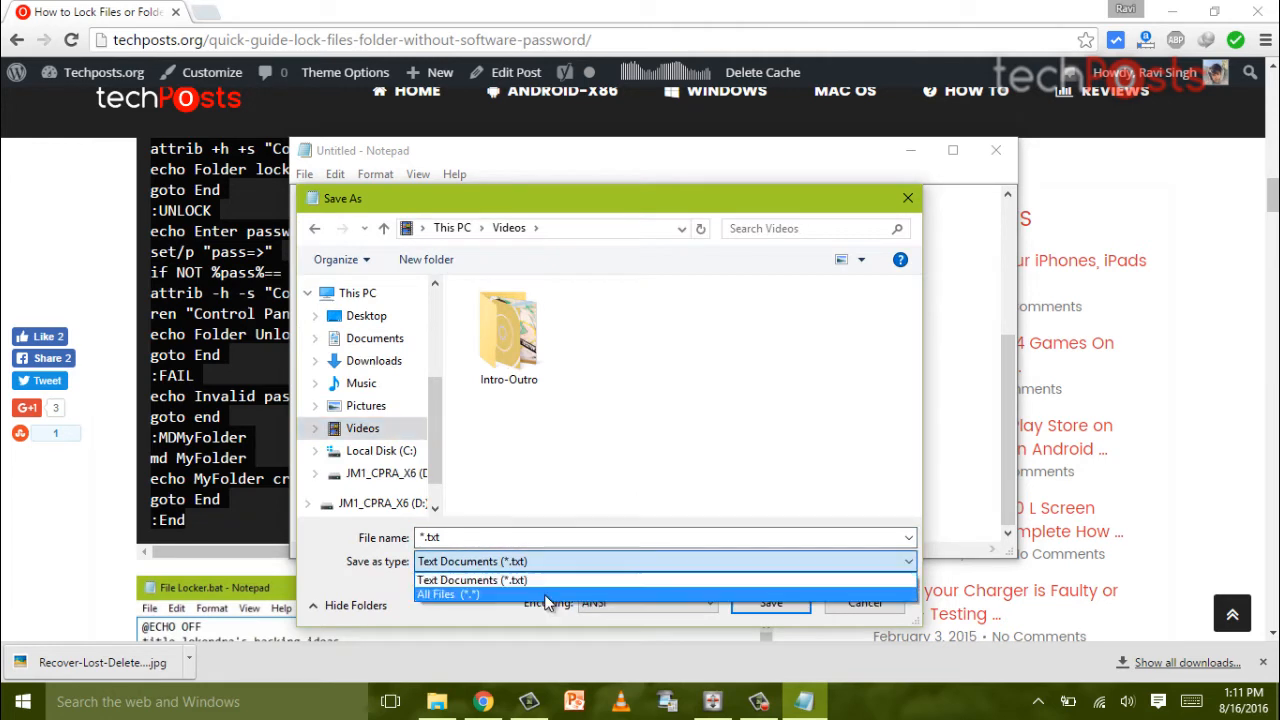
pyautogui.click(448, 594)
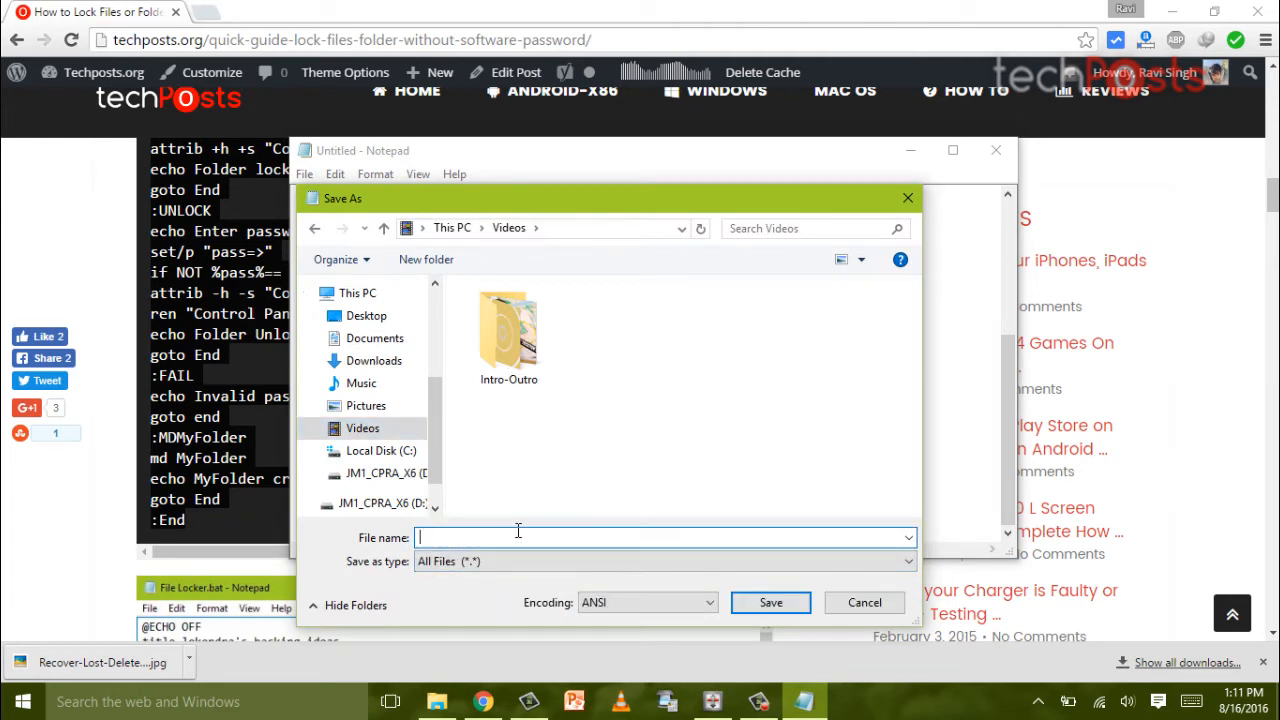
pyautogui.write('File Locker.bat')
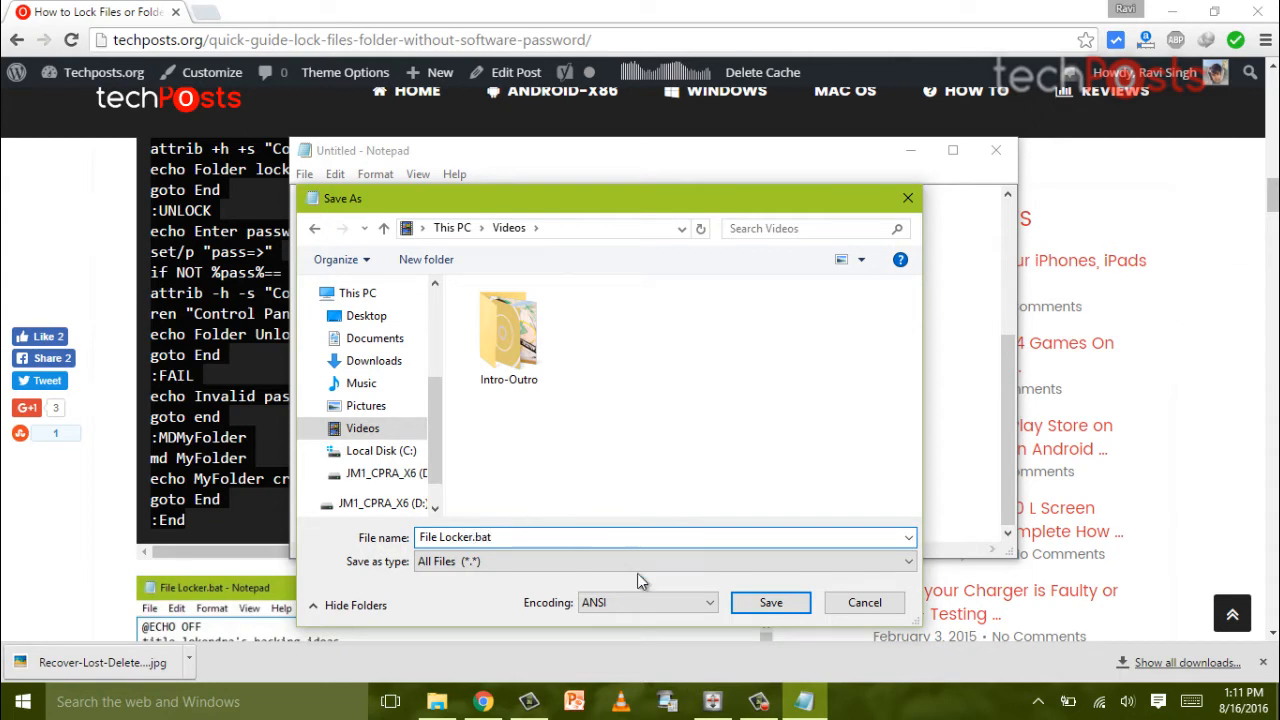
pyautogui.click(770, 602)
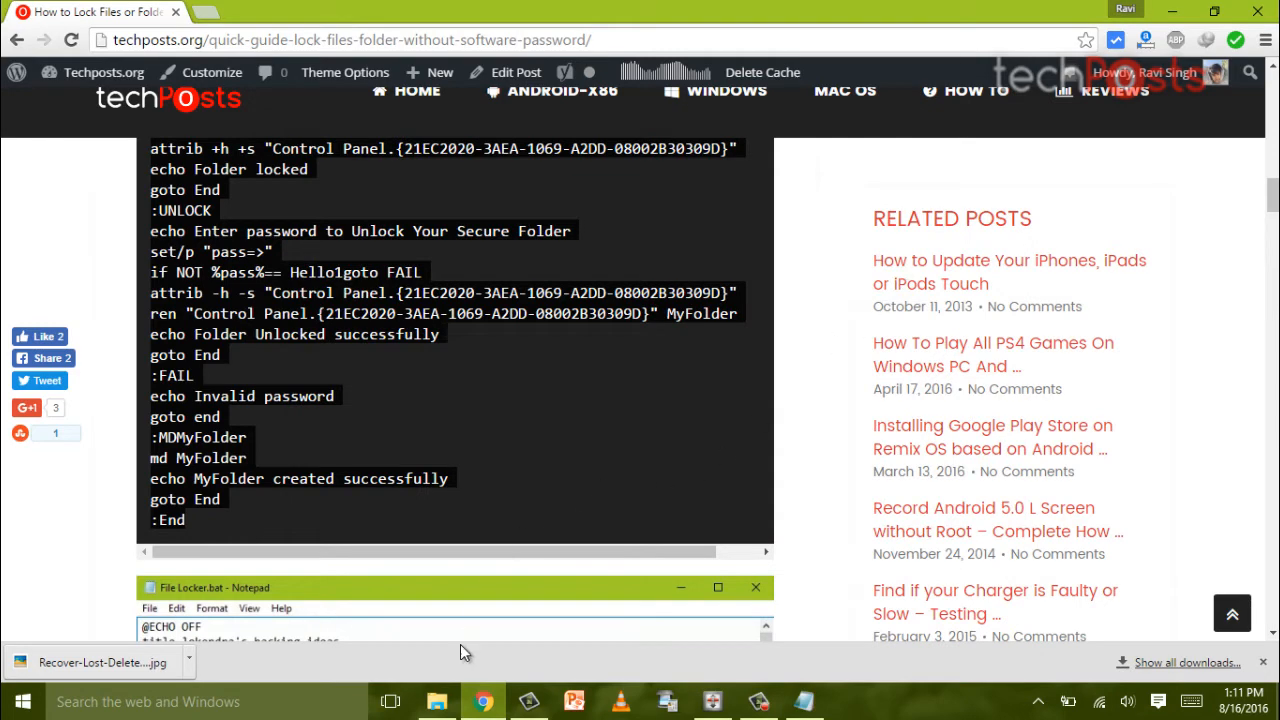
pyautogui.click(436, 700)
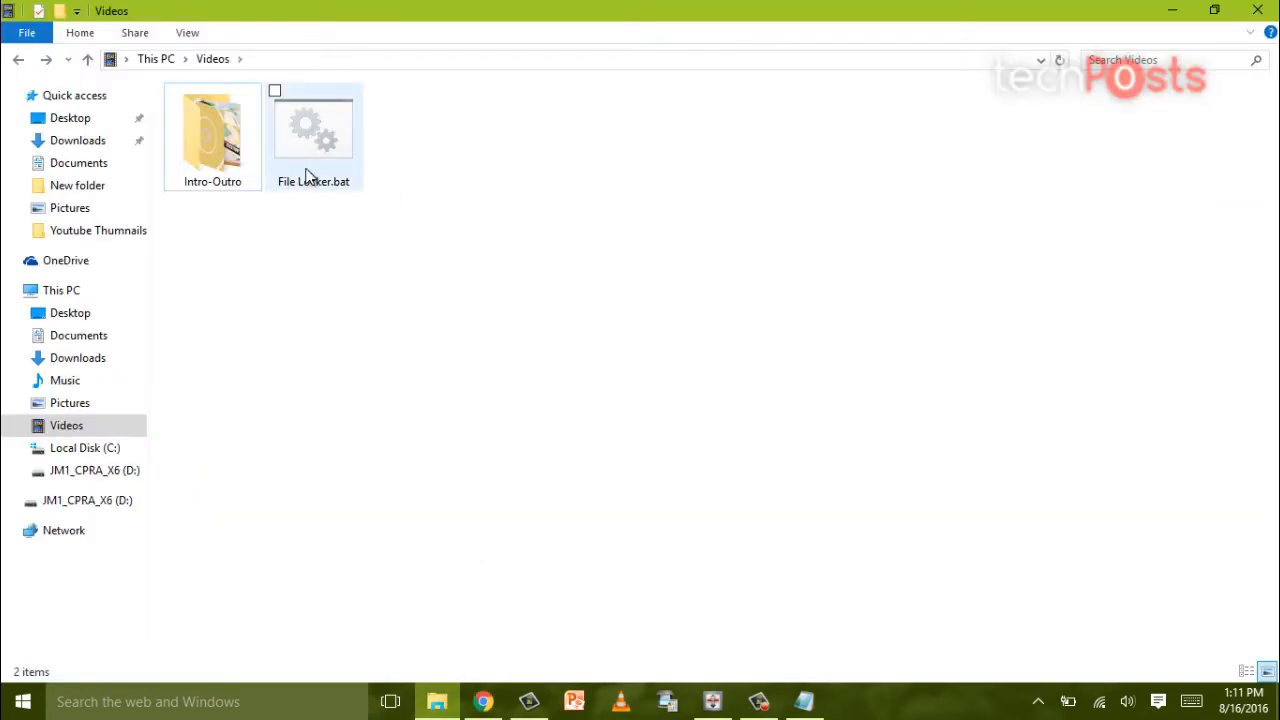
# - Run File Locker.bat, answer Y to lock MyFolder, and choose how 360 Total Security treats the script
pyautogui.click(312, 136)
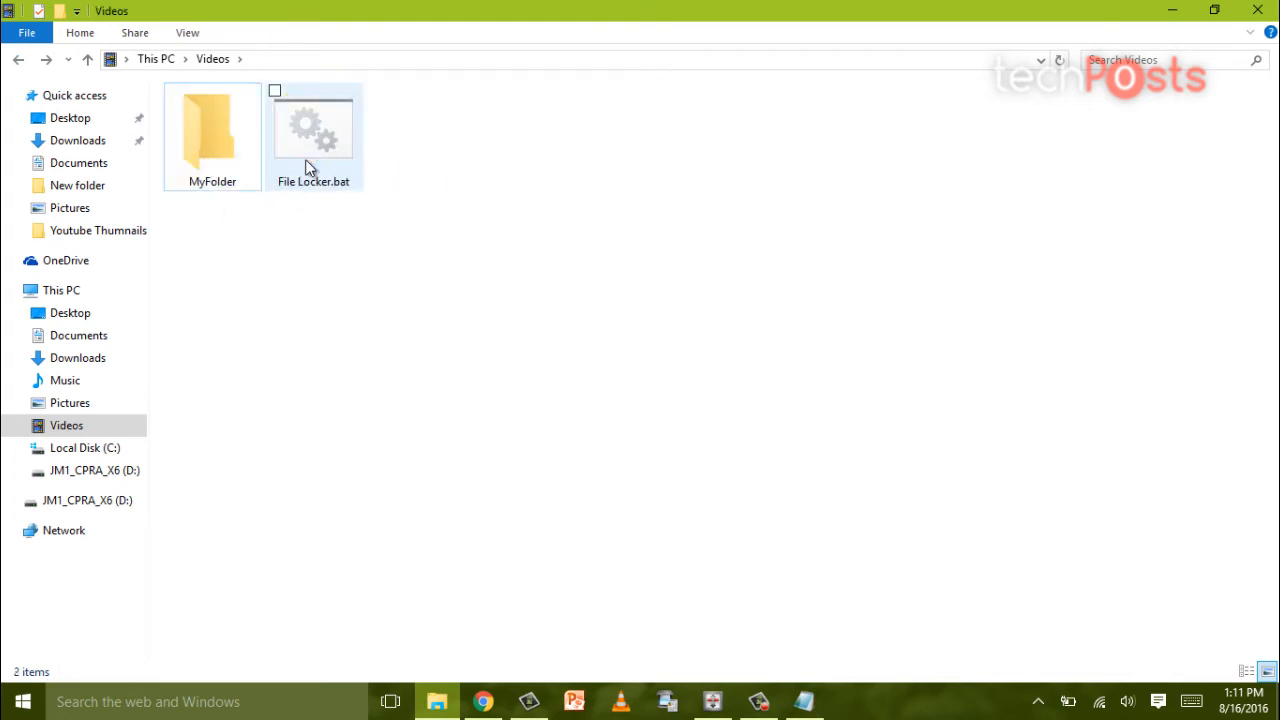
pyautogui.doubleClick(312, 128)
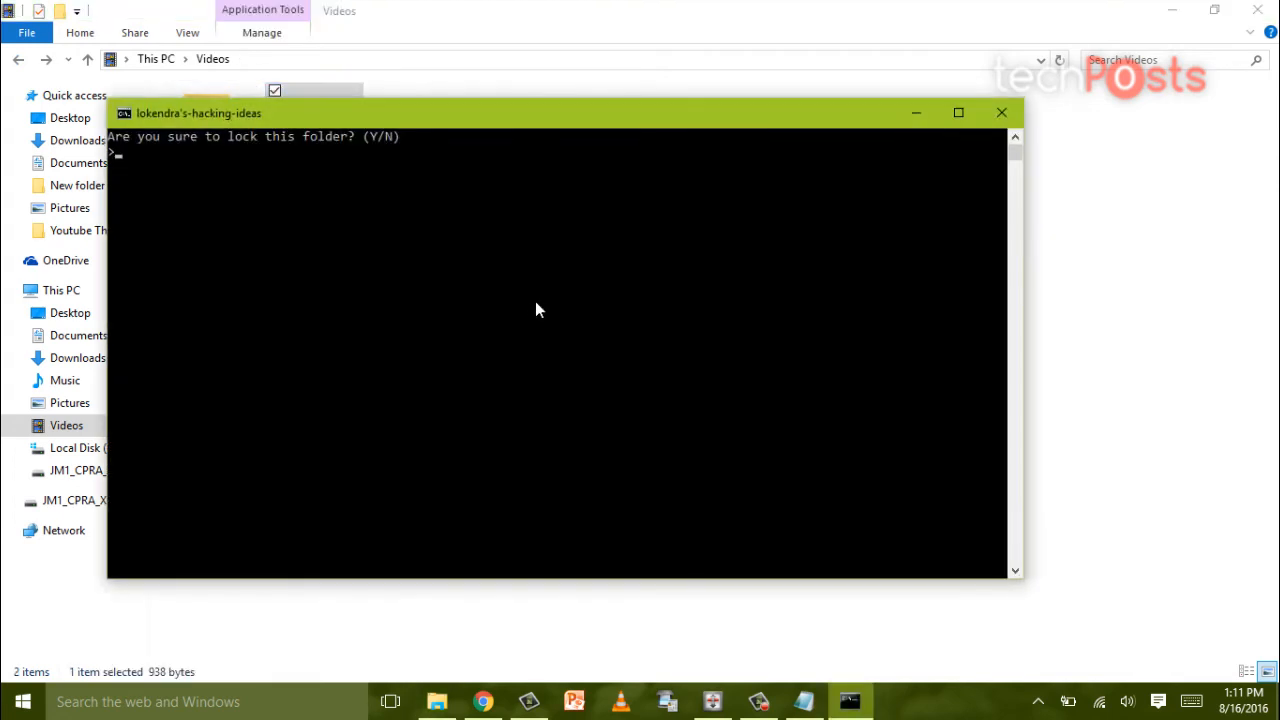
pyautogui.write('y')
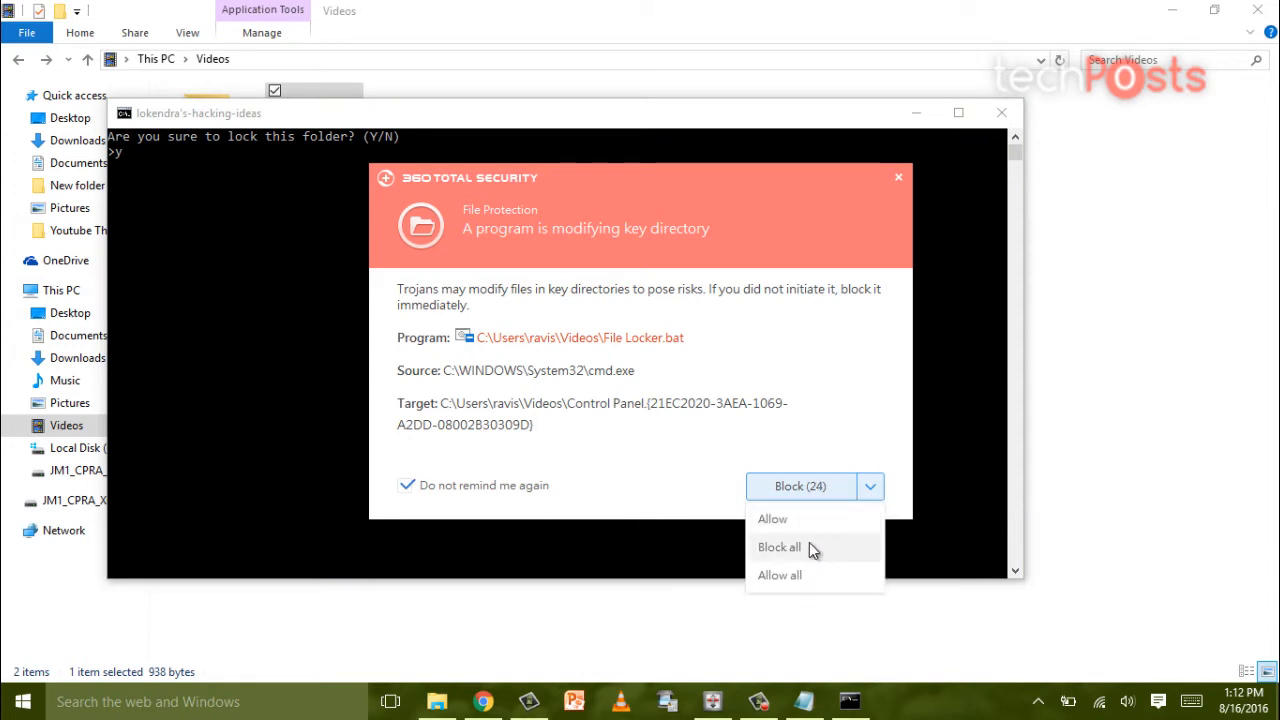
pyautogui.click(780, 548)
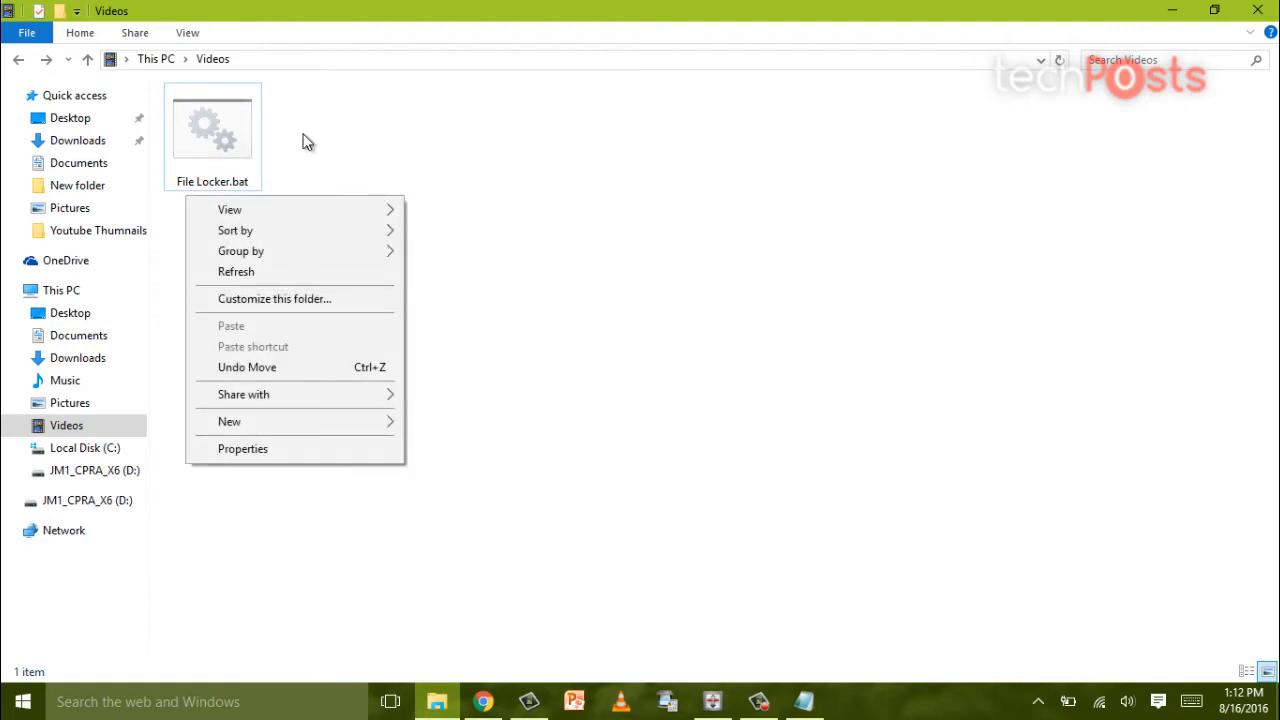
pyautogui.click(188, 32)
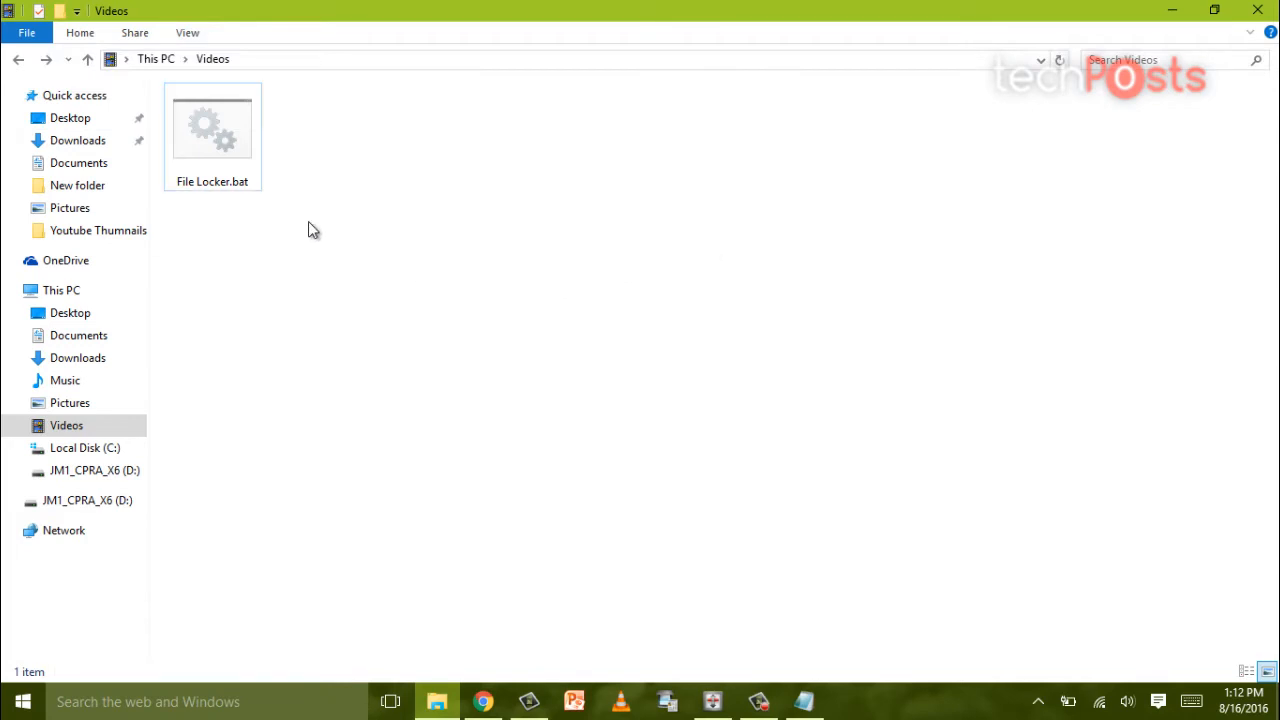
pyautogui.click(188, 32)
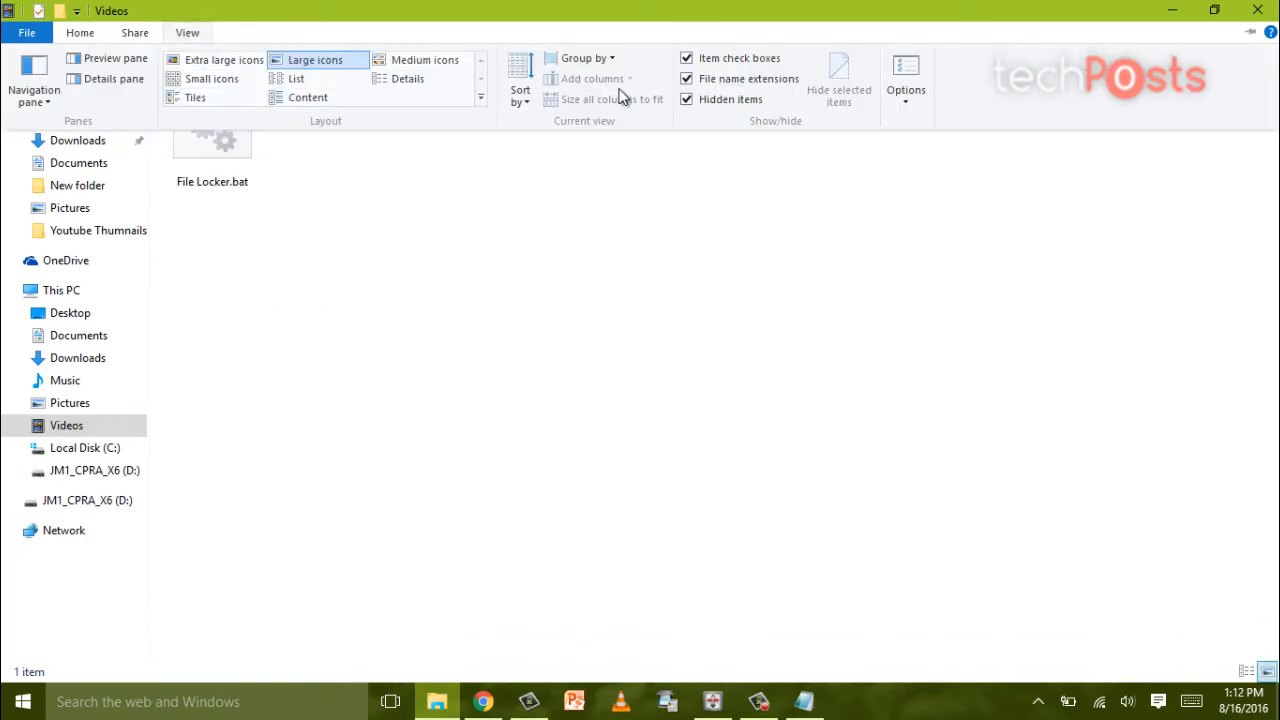
pyautogui.click(212, 136)
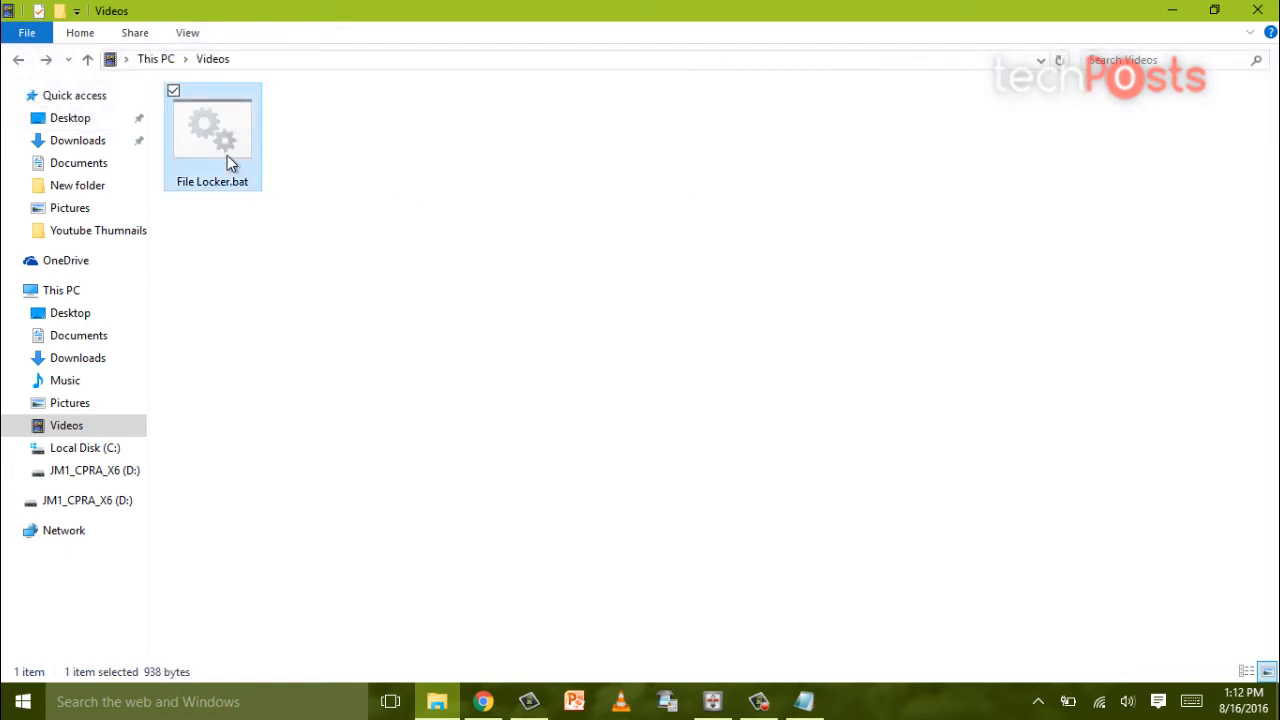
pyautogui.doubleClick(212, 130)
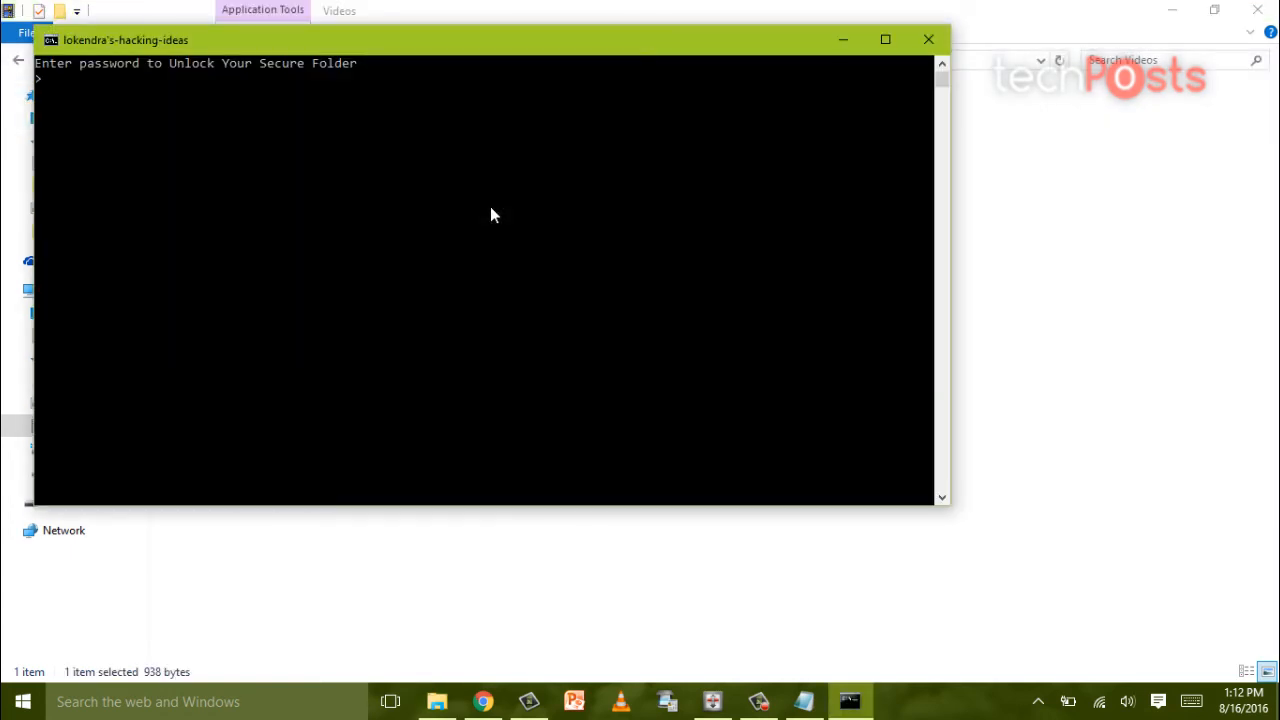
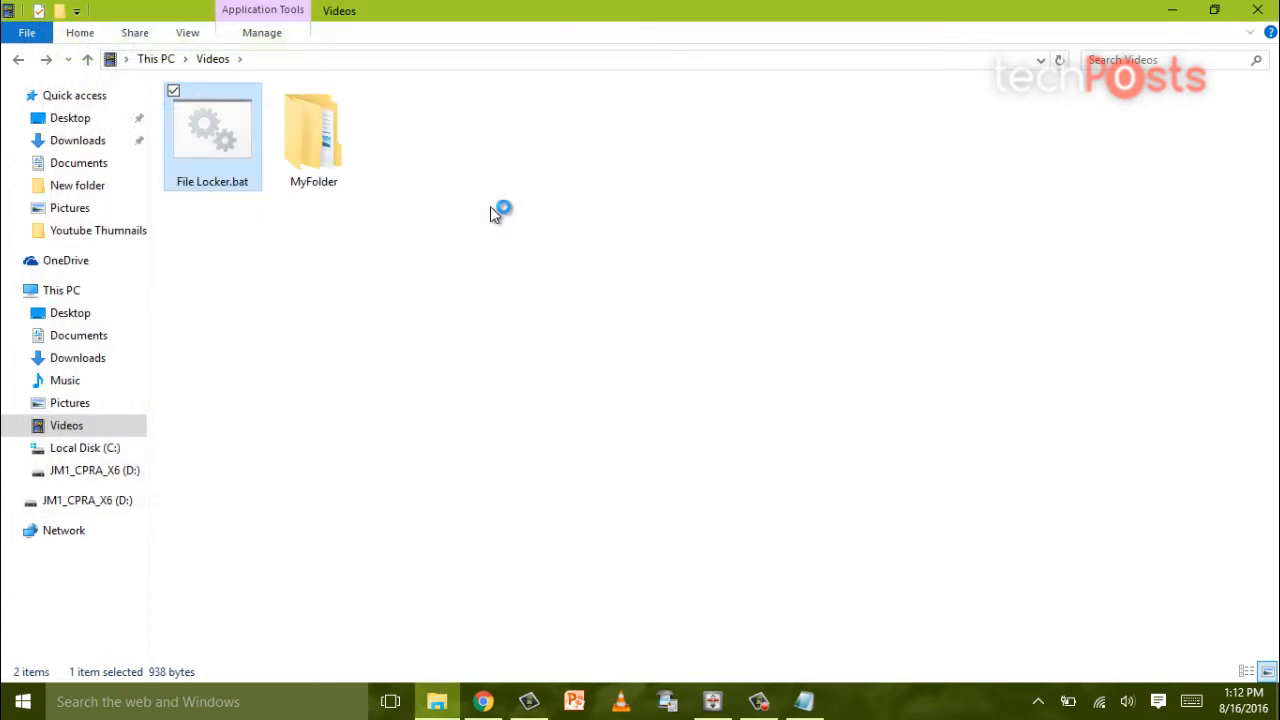
pyautogui.doubleClick(312, 130)
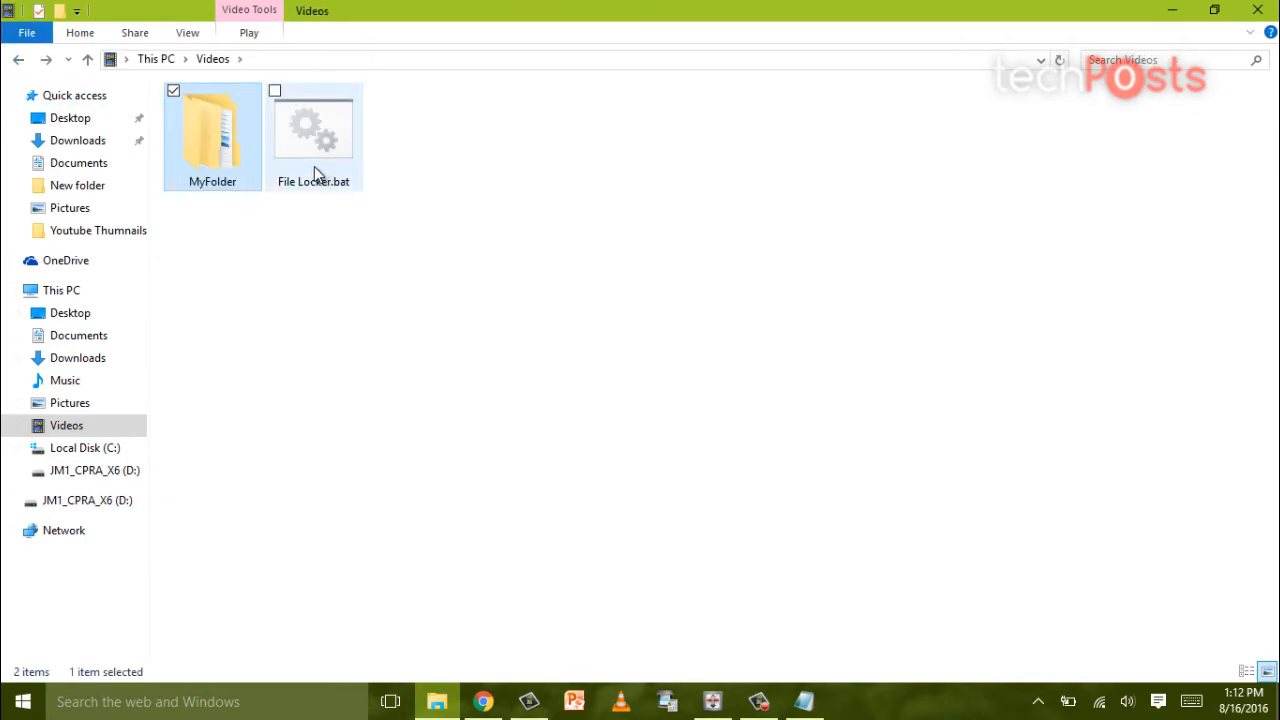
# - Open File Locker.bat for editing via Edit and select the word MyFolder in the script
pyautogui.rightClick(312, 130)
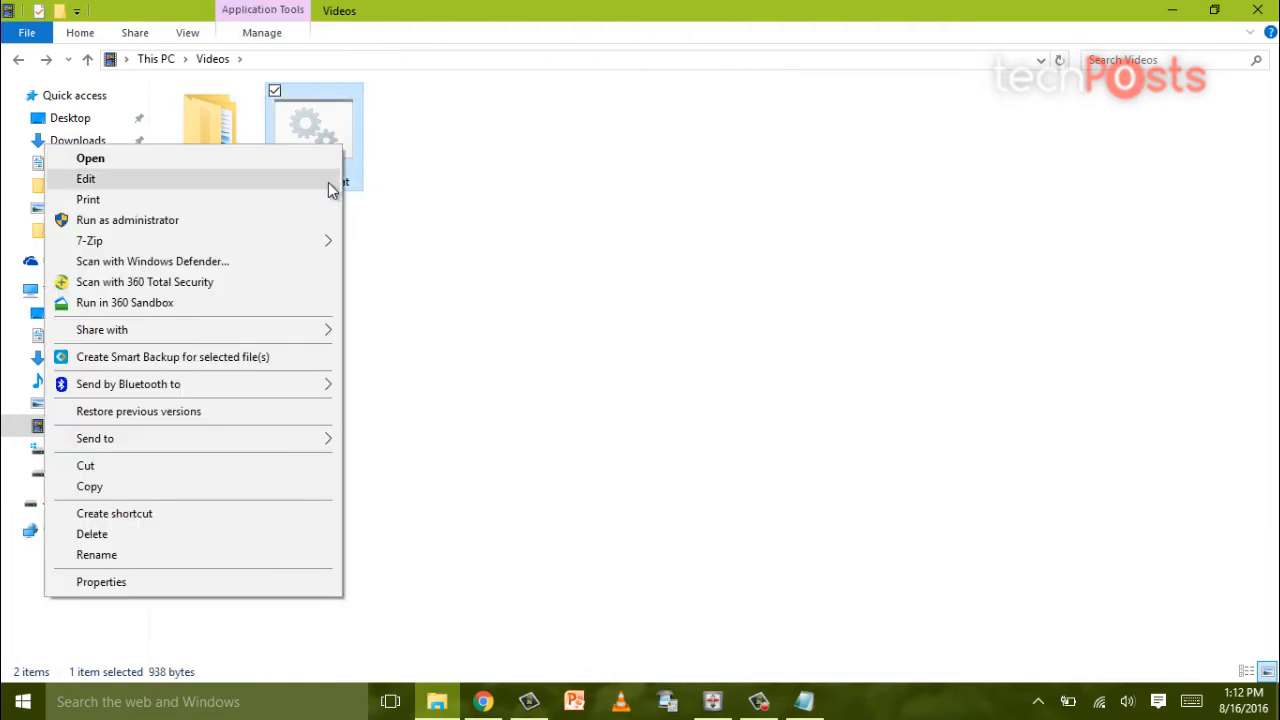
pyautogui.click(86, 178)
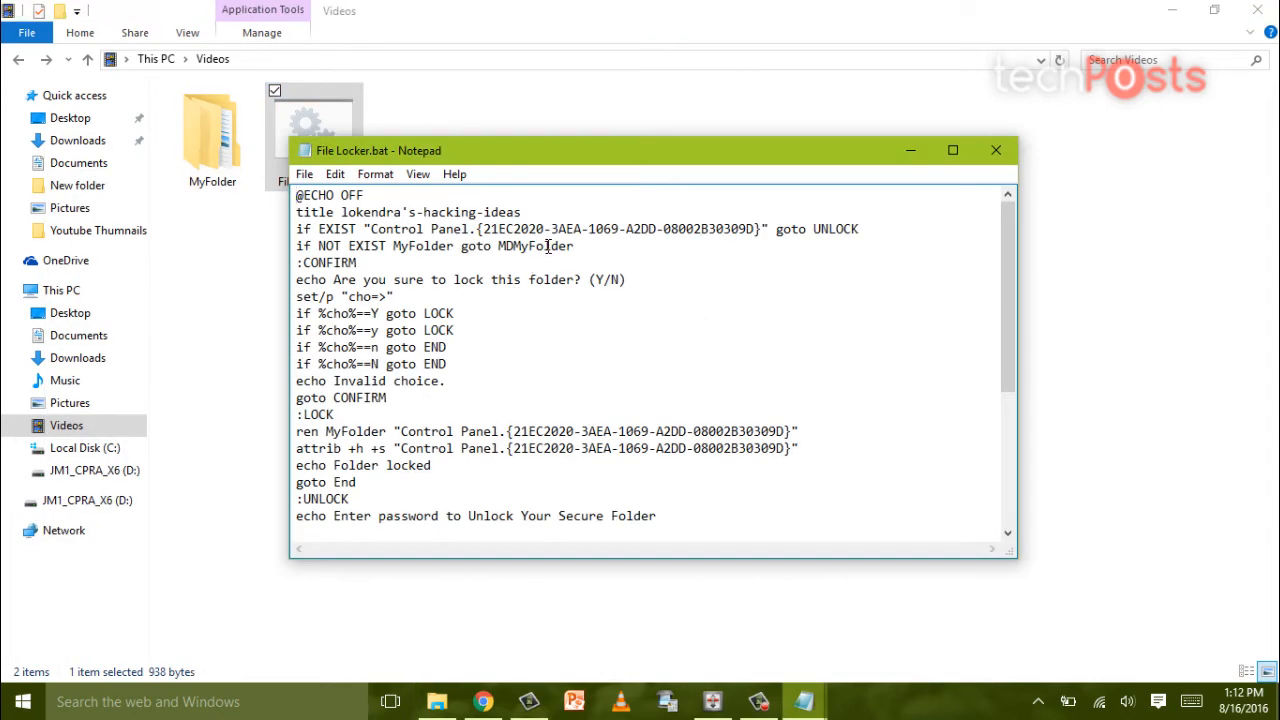
pyautogui.doubleClick(422, 246)
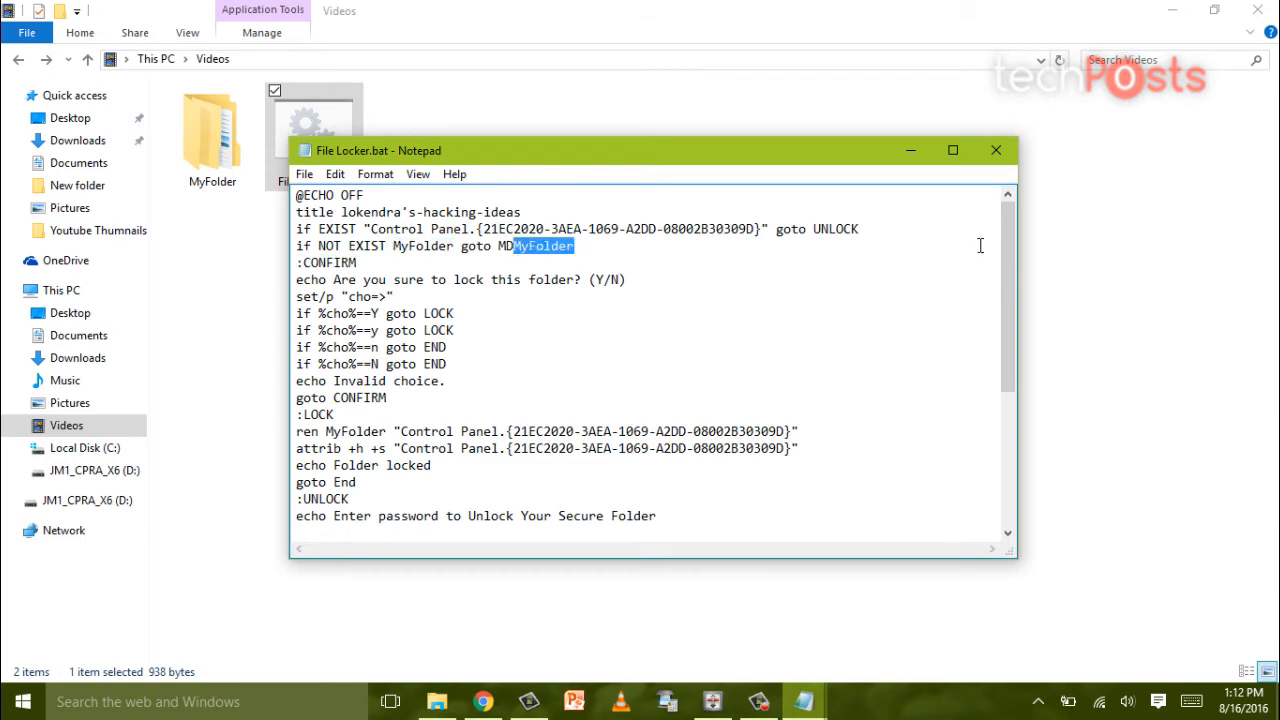
pyautogui.scroll(-3)
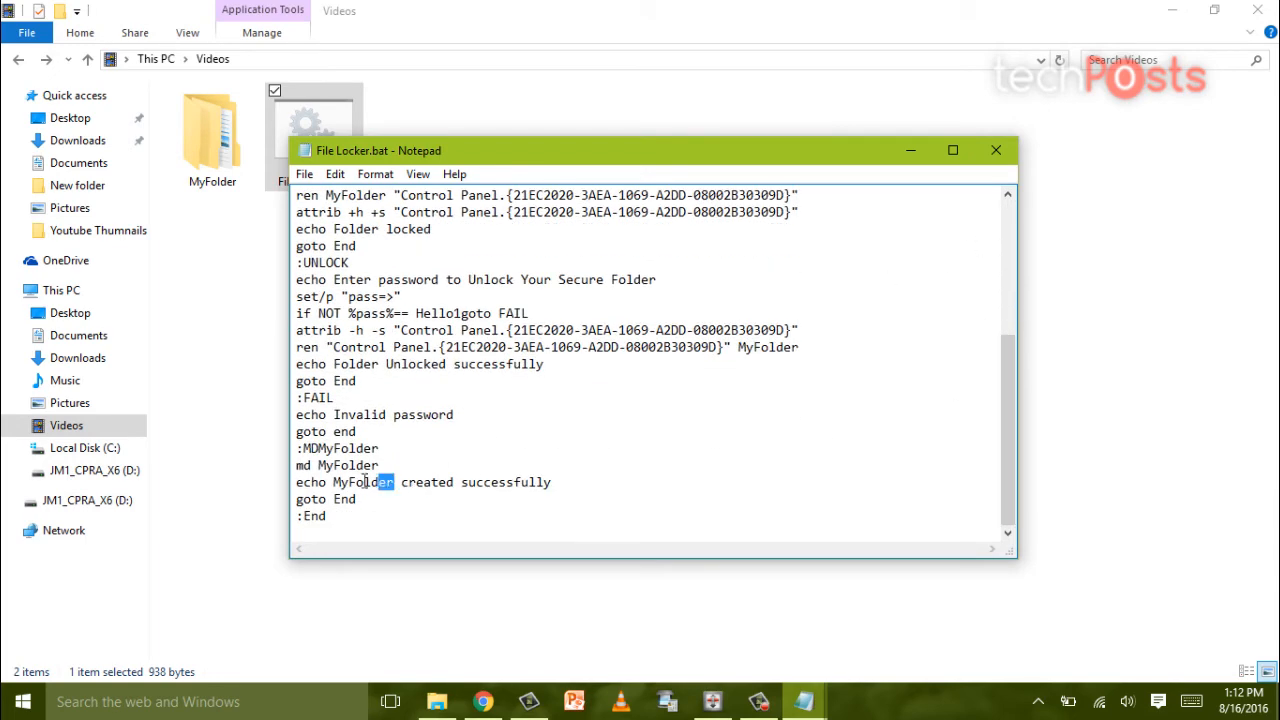
# - Search the script for MyFolder with Find until the cannot-find message, then dismiss it
pyautogui.press('Ctrl+f')
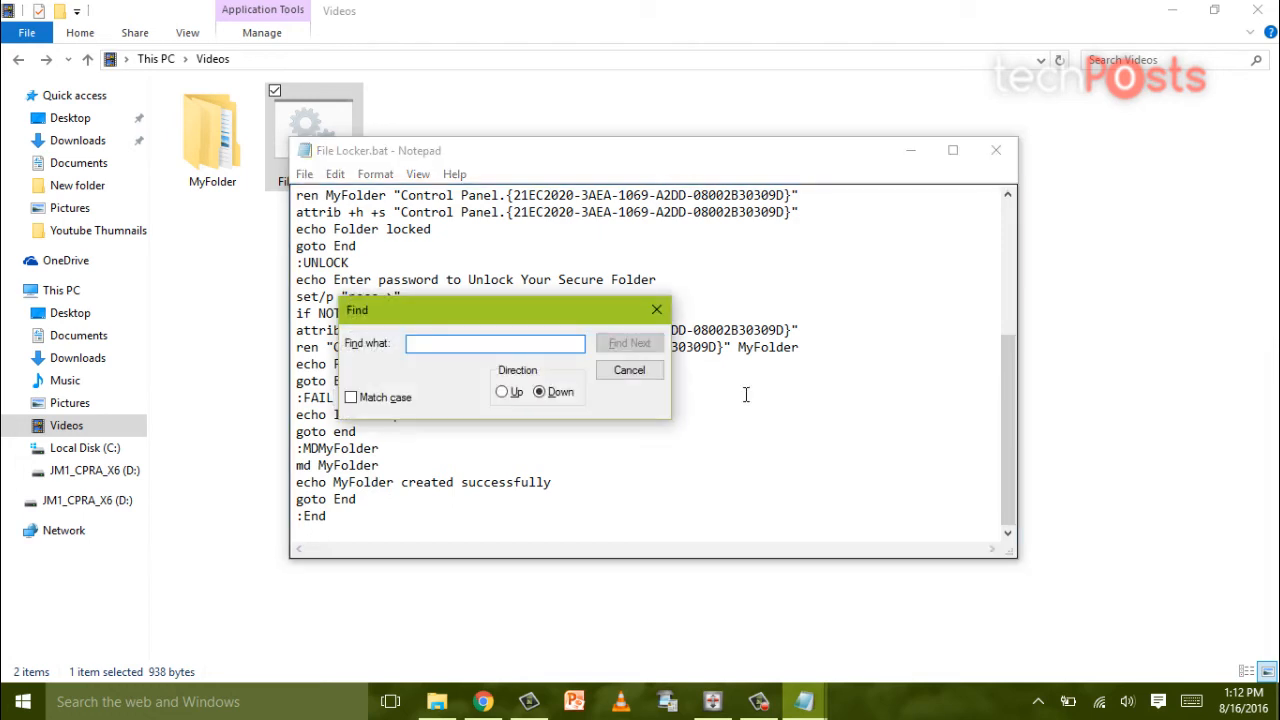
pyautogui.write('My')
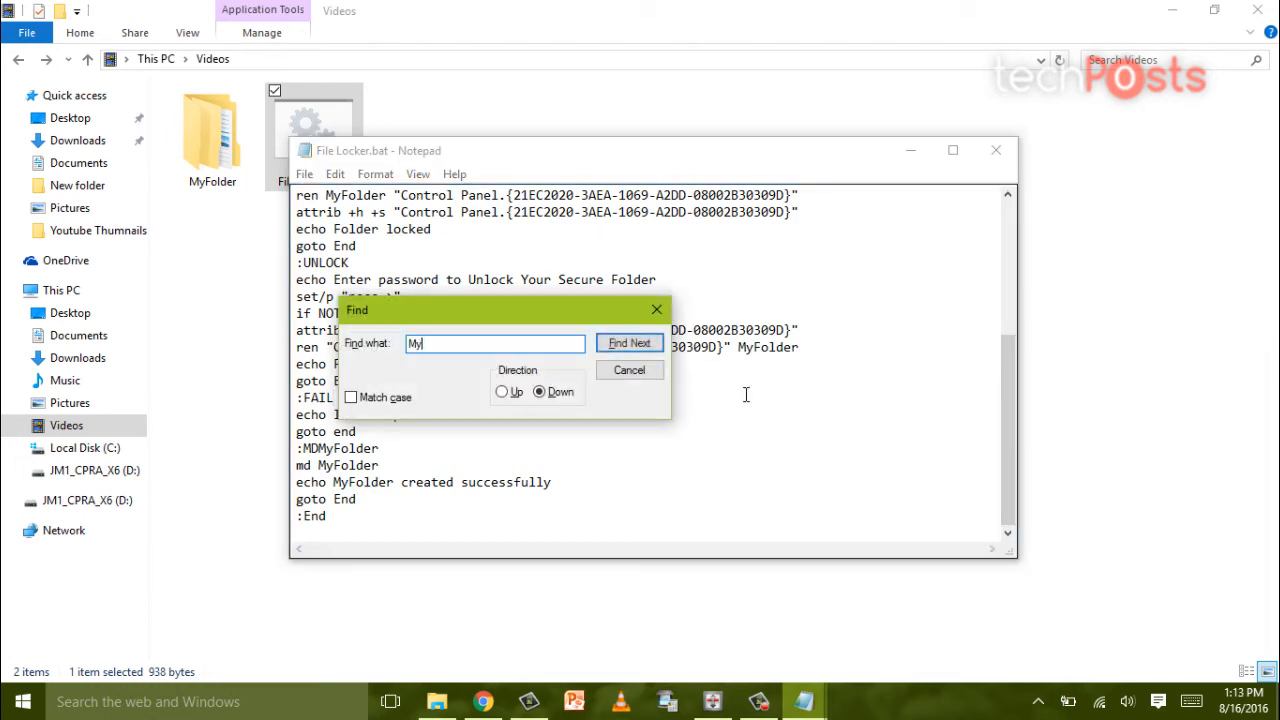
pyautogui.write('Folder')
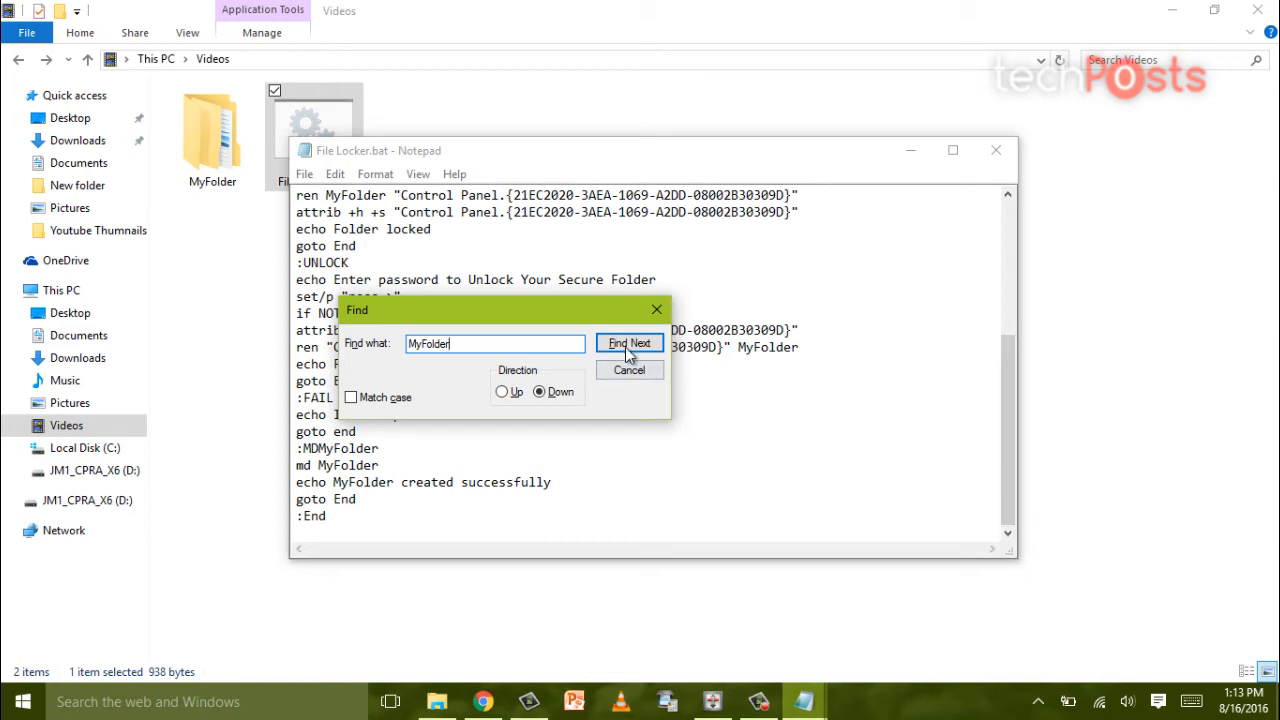
pyautogui.click(628, 344)
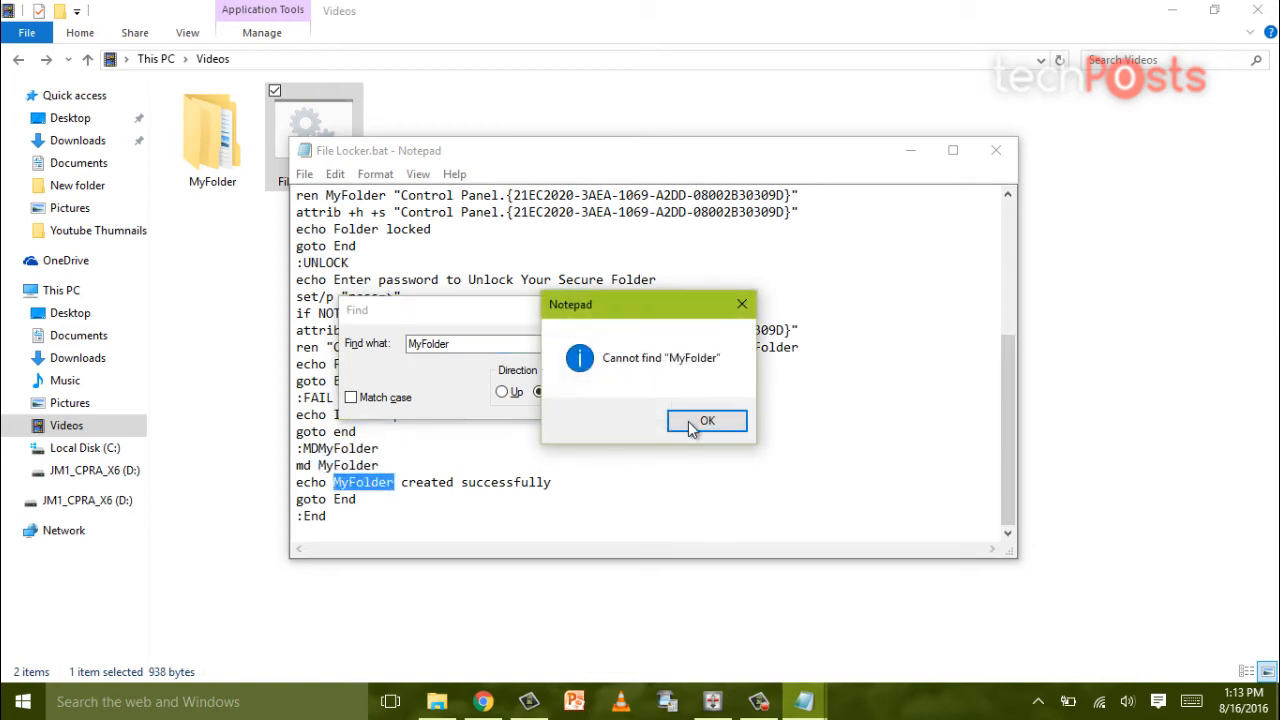
pyautogui.click(708, 420)
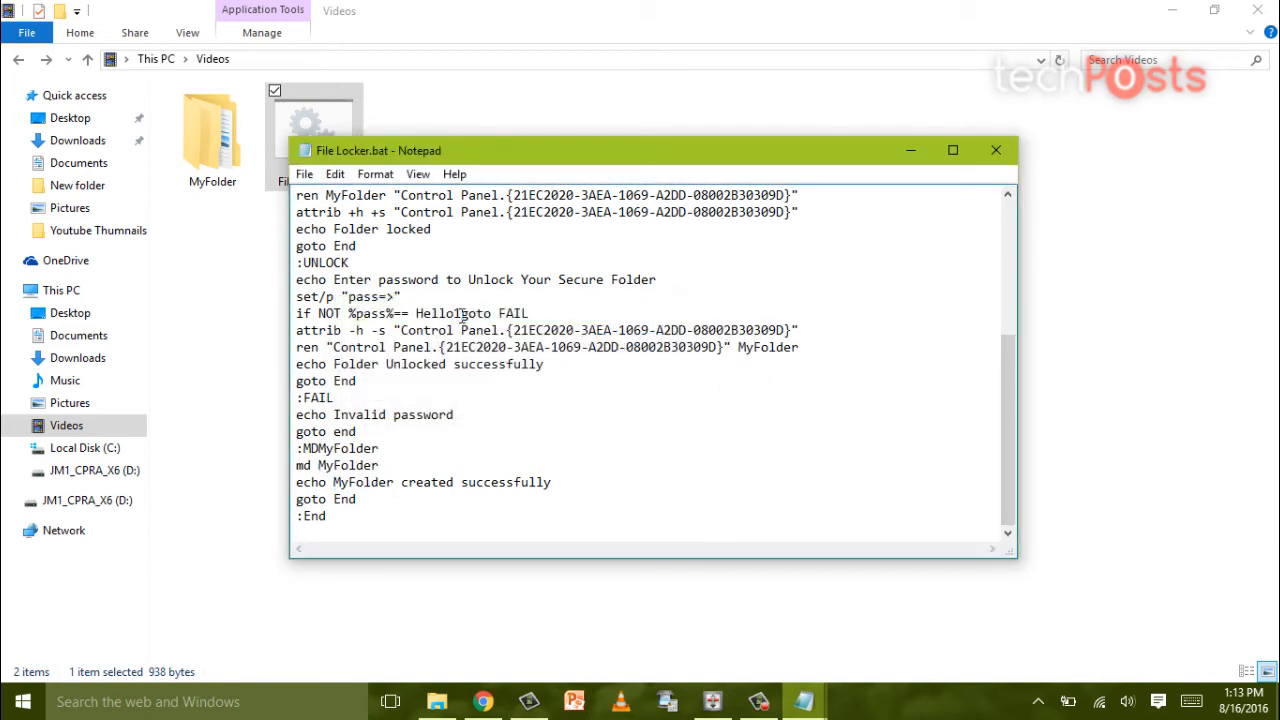
pyautogui.tripleClick(412, 312)
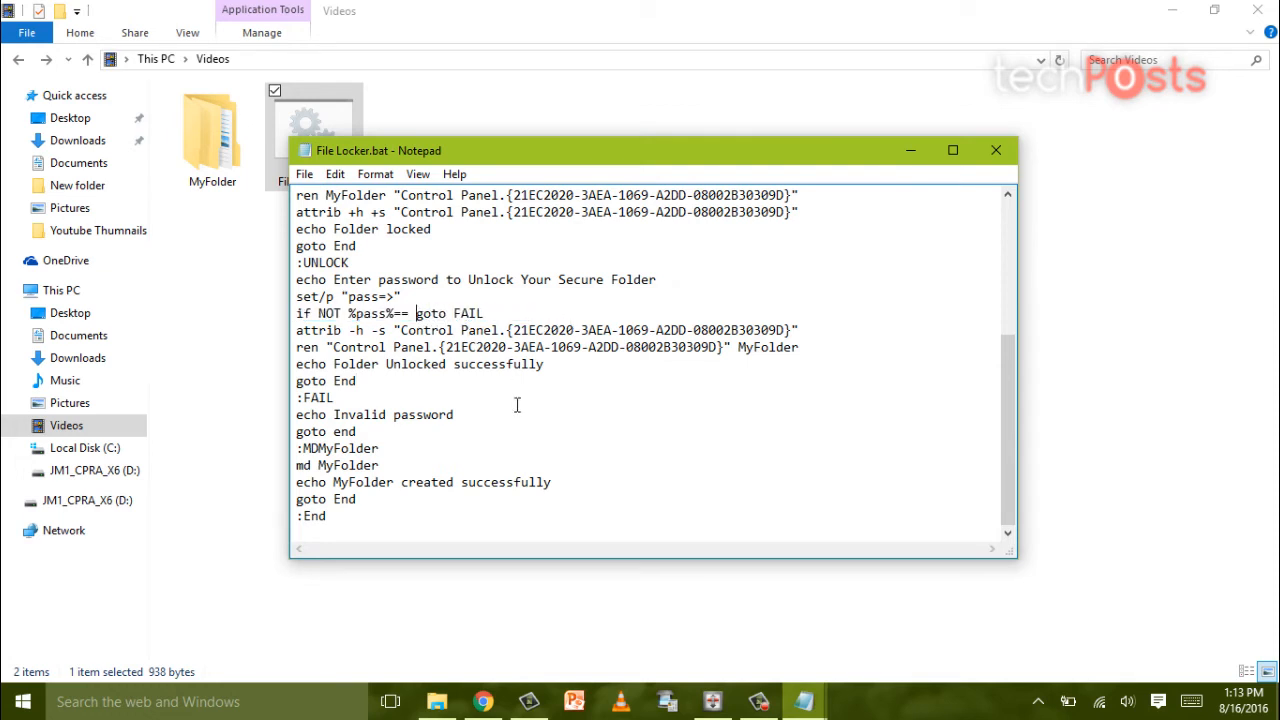
pyautogui.write('password')
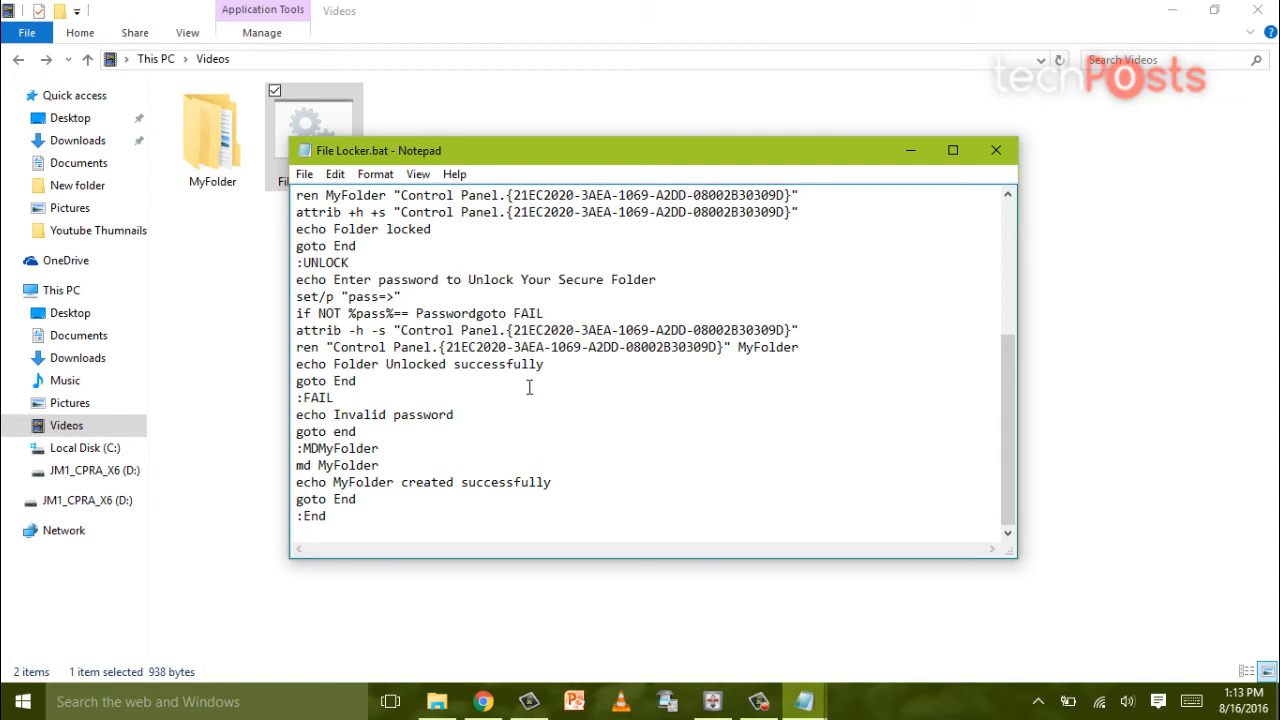
pyautogui.click(304, 172)
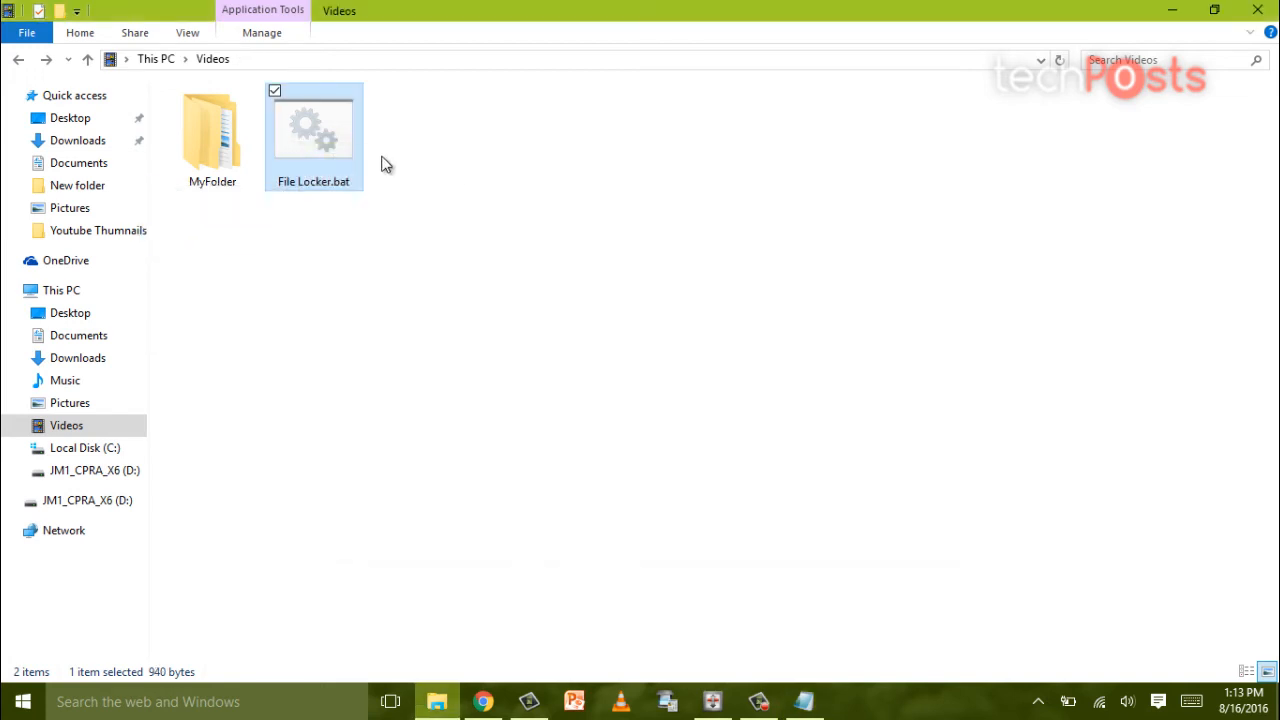
# - Run File Locker.bat to lock and hide MyFolder, then run it again to reach the unlock prompt
pyautogui.doubleClick(312, 128)
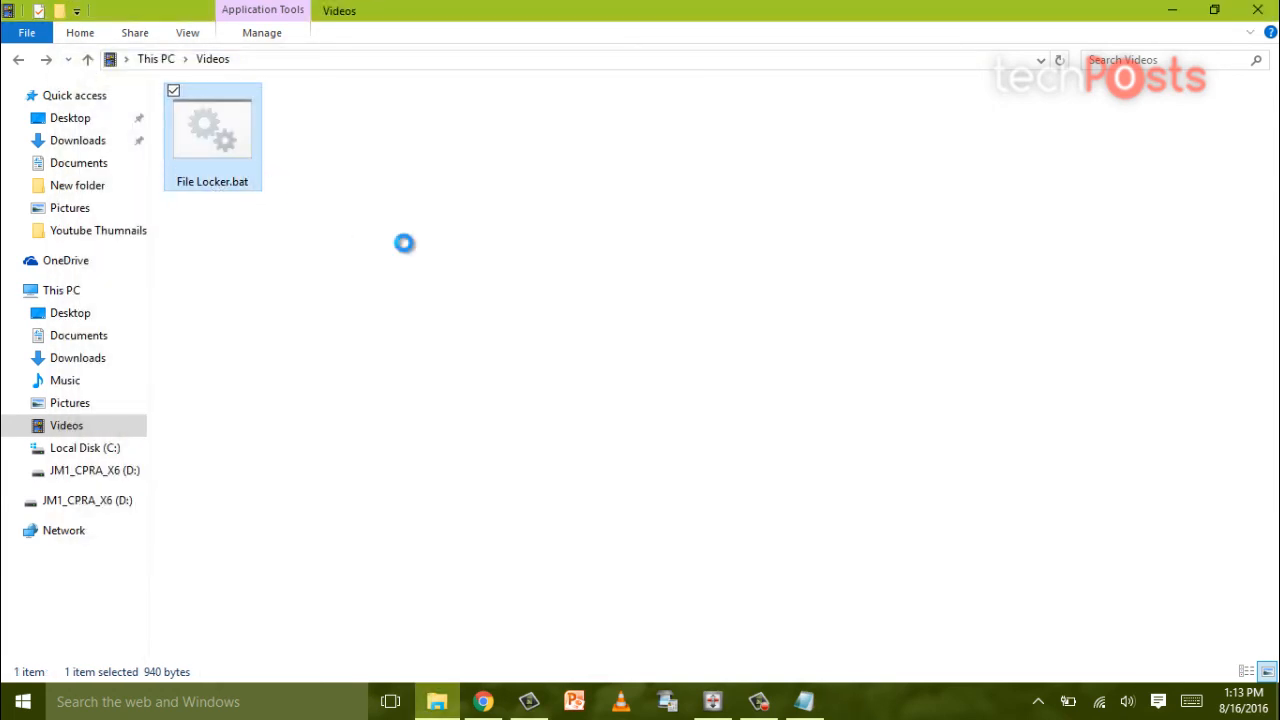
pyautogui.doubleClick(212, 130)
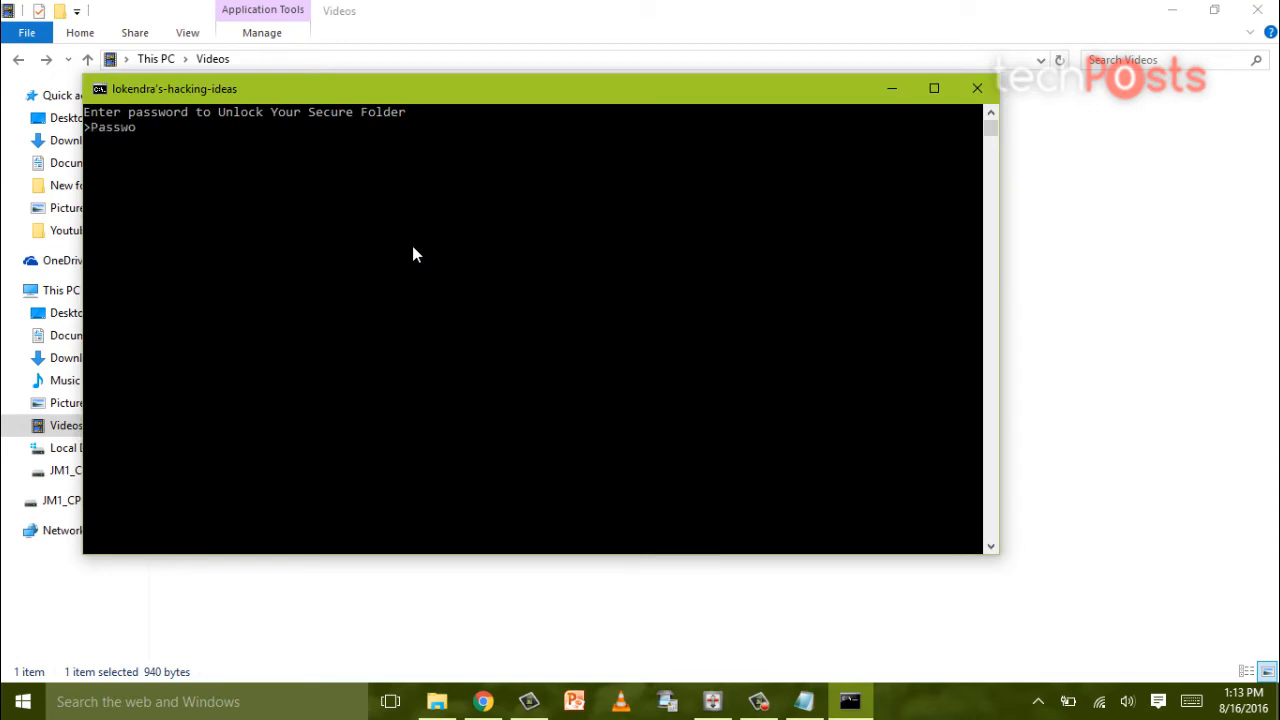